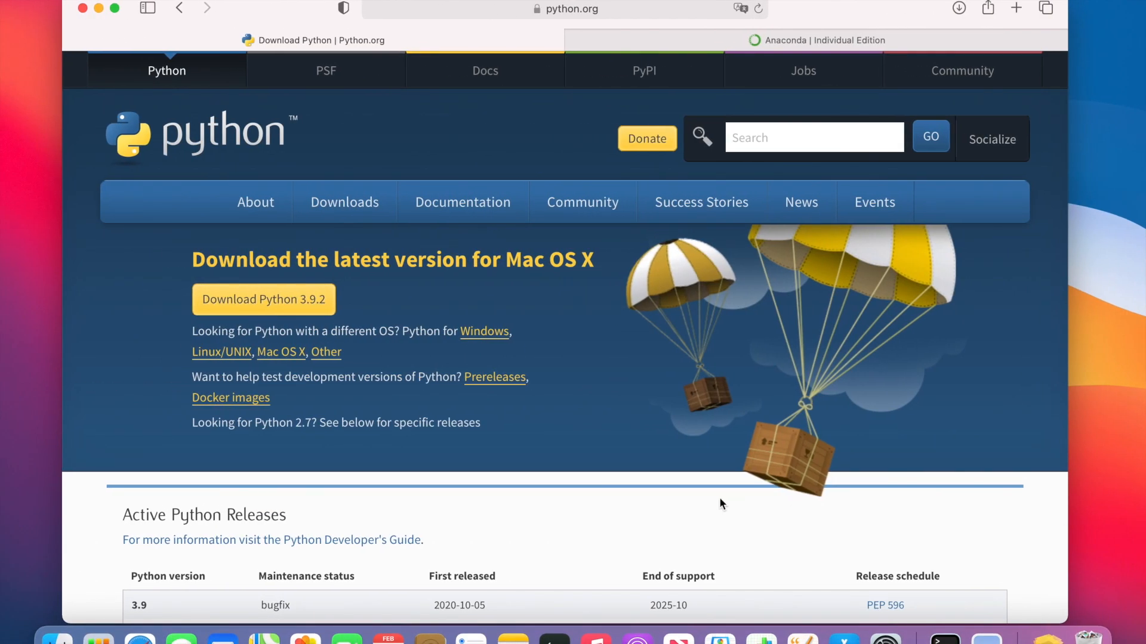
{"action": "mouse_move", "coordinate": [580, 550]}
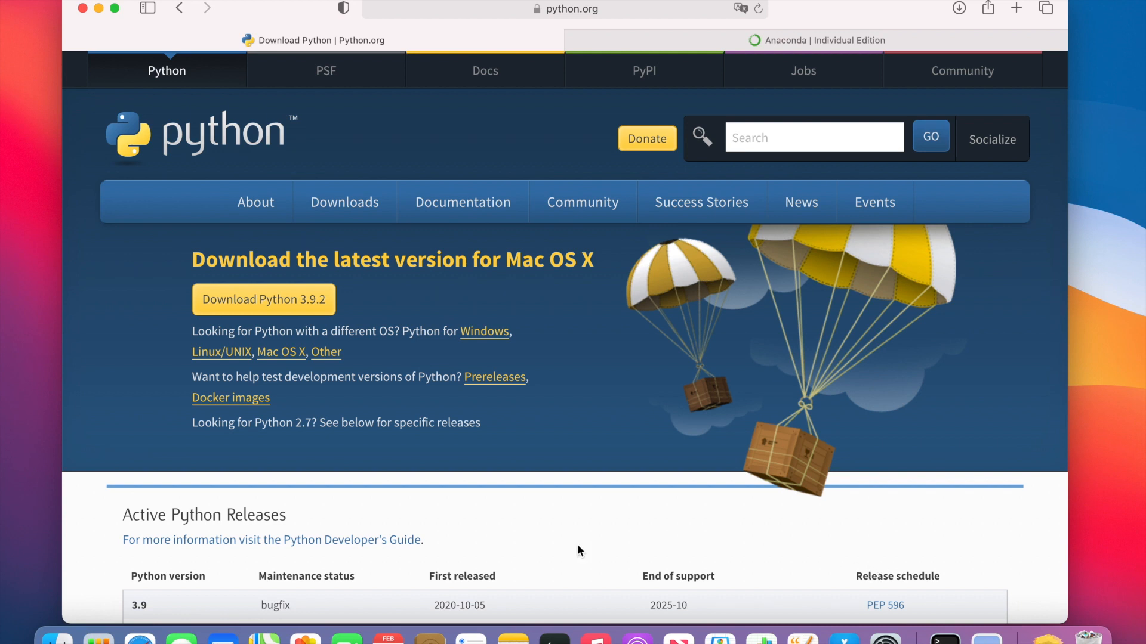
{"action": "mouse_move", "coordinate": [76, 605]}
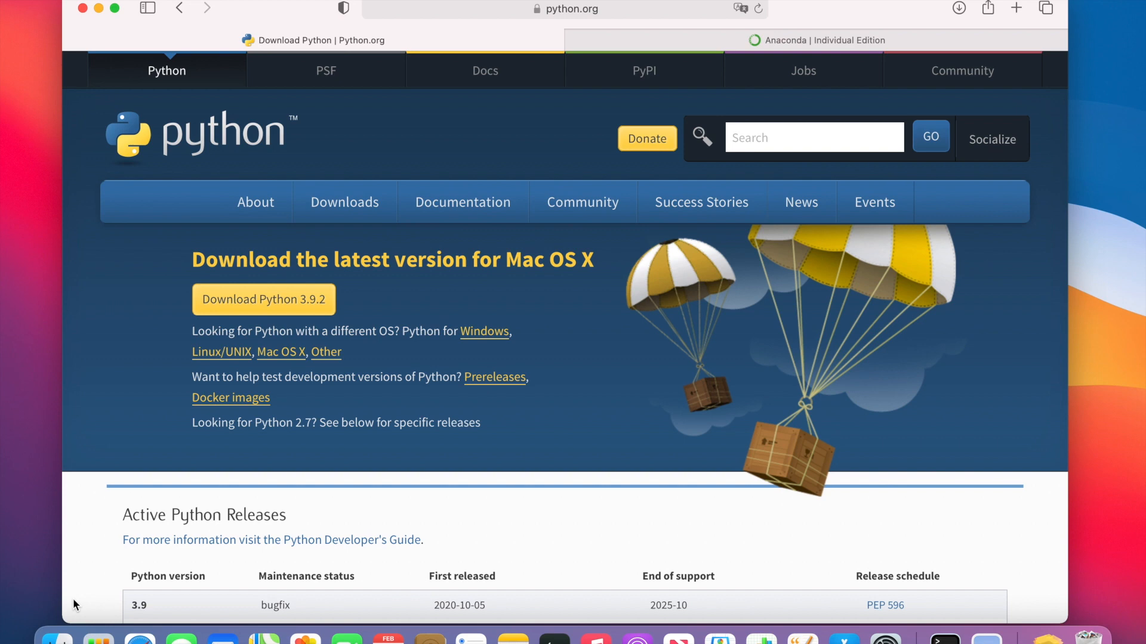
{"action": "mouse_move", "coordinate": [58, 623]}
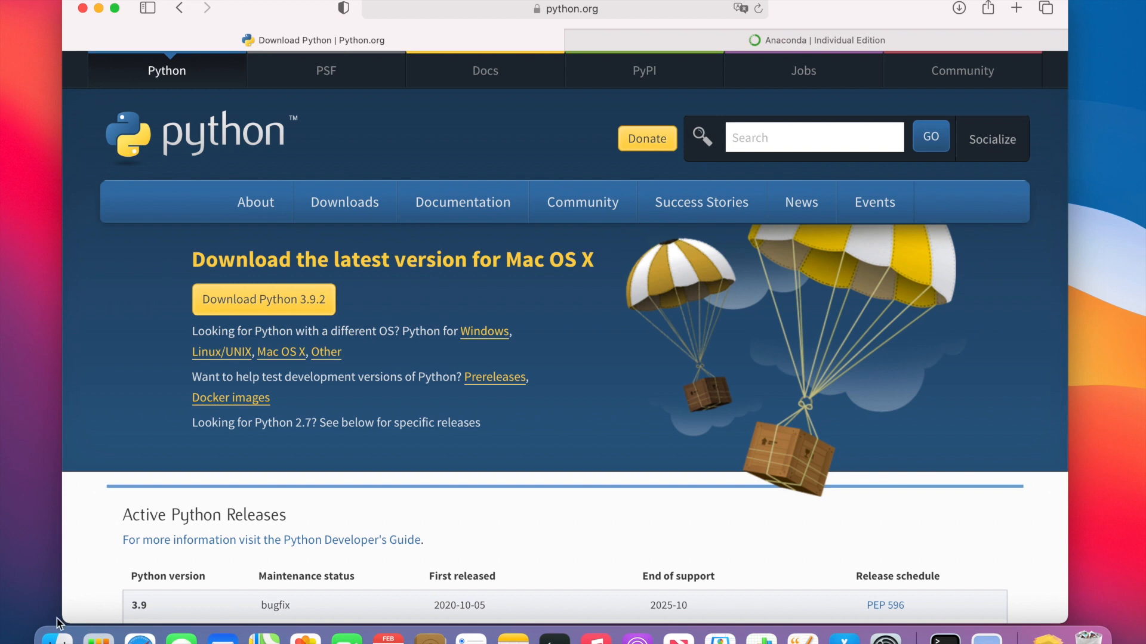
{"action": "mouse_move", "coordinate": [56, 633]}
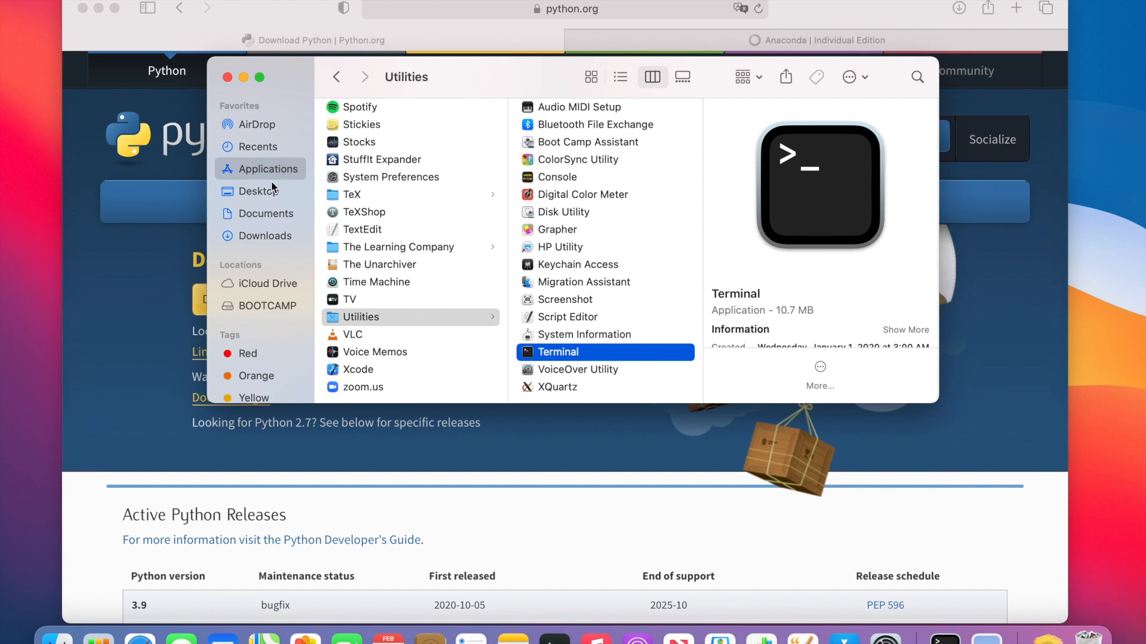
{"action": "mouse_move", "coordinate": [570, 350]}
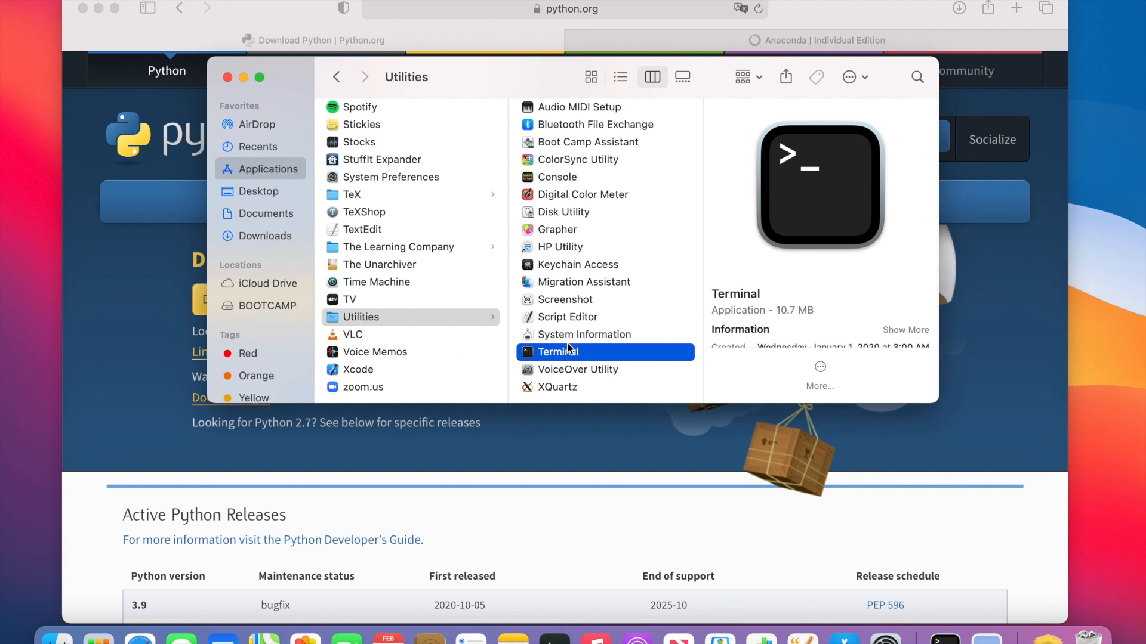
Launch Terminal from the Utilities folder.
{"action": "double_click", "coordinate": [558, 352]}
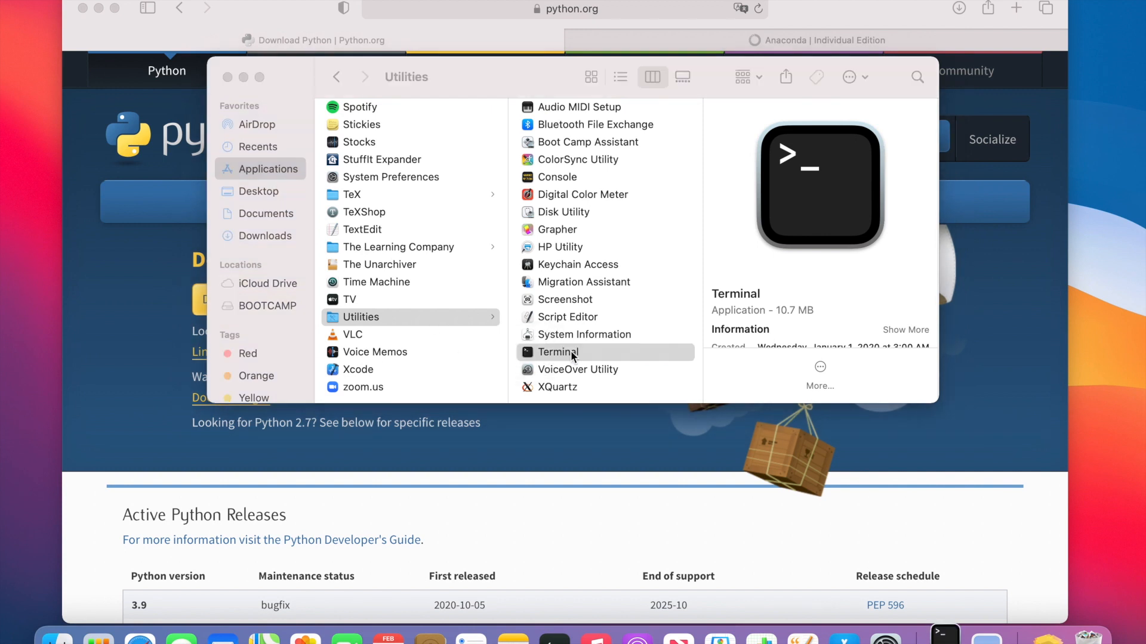
{"action": "double_click", "coordinate": [557, 351]}
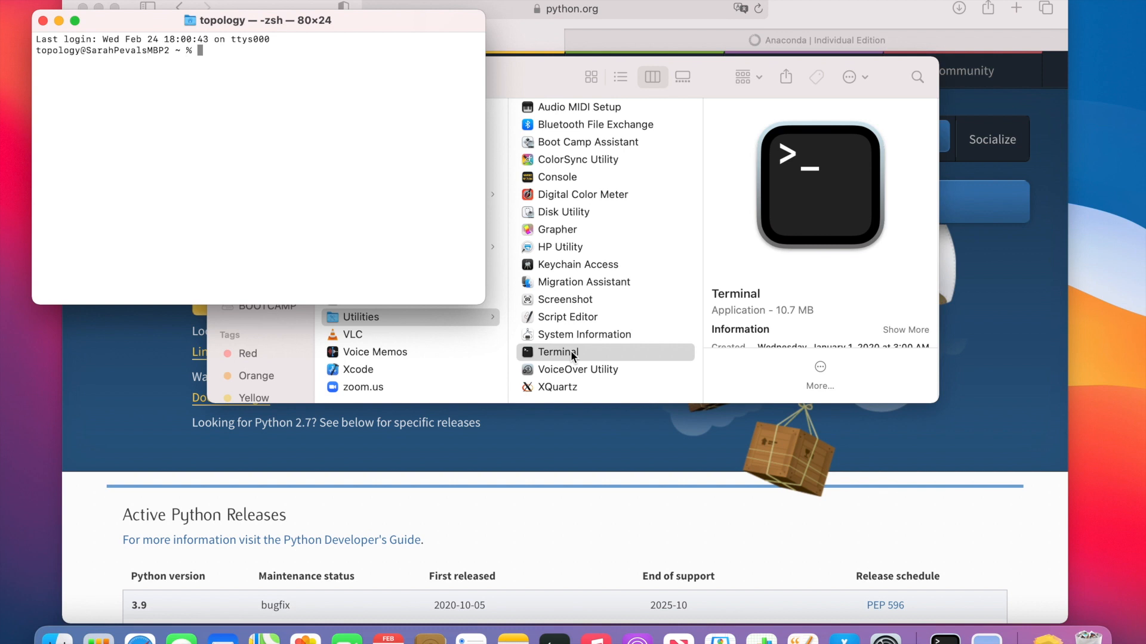
{"action": "mouse_move", "coordinate": [426, 227]}
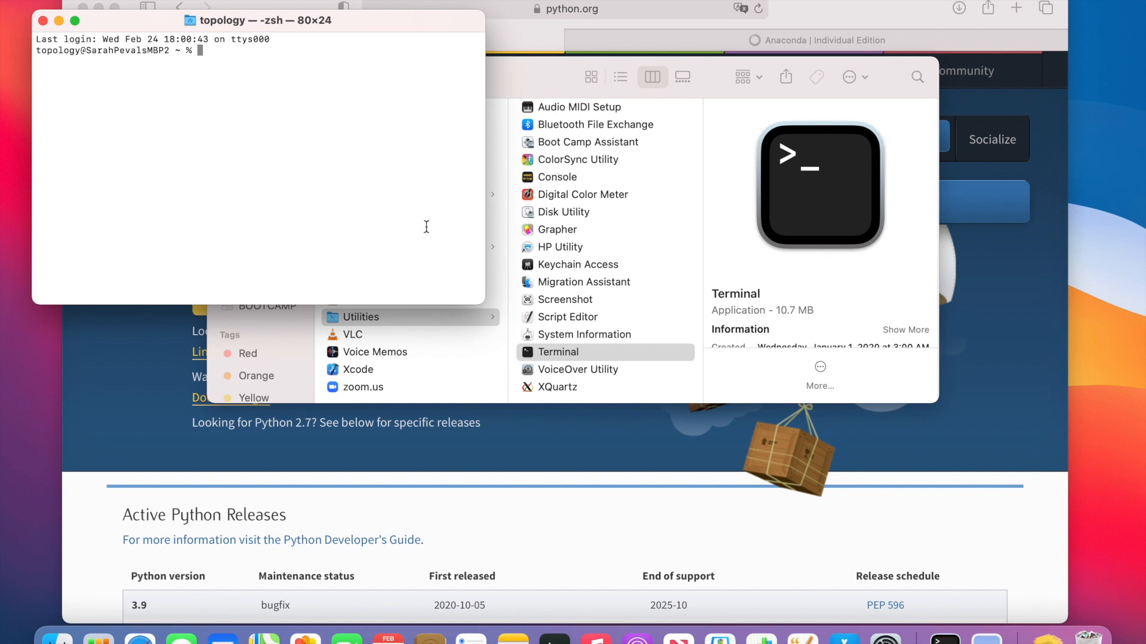
{"action": "mouse_move", "coordinate": [372, 208]}
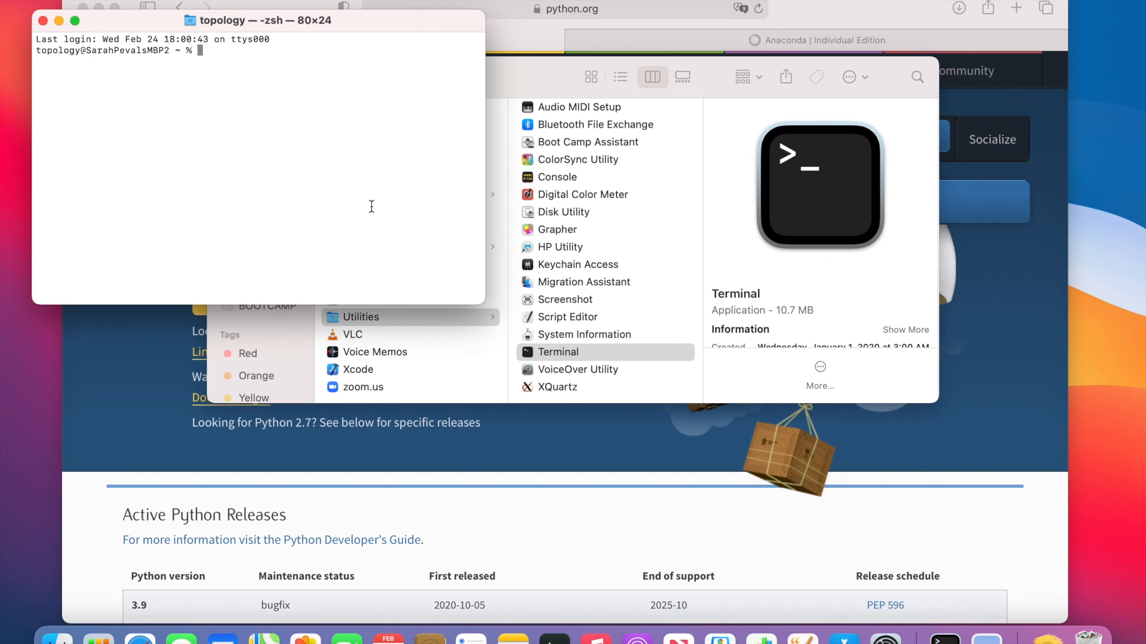
Run python3 --version, which reports Python 3.9.2.
{"action": "type", "text": "py"}
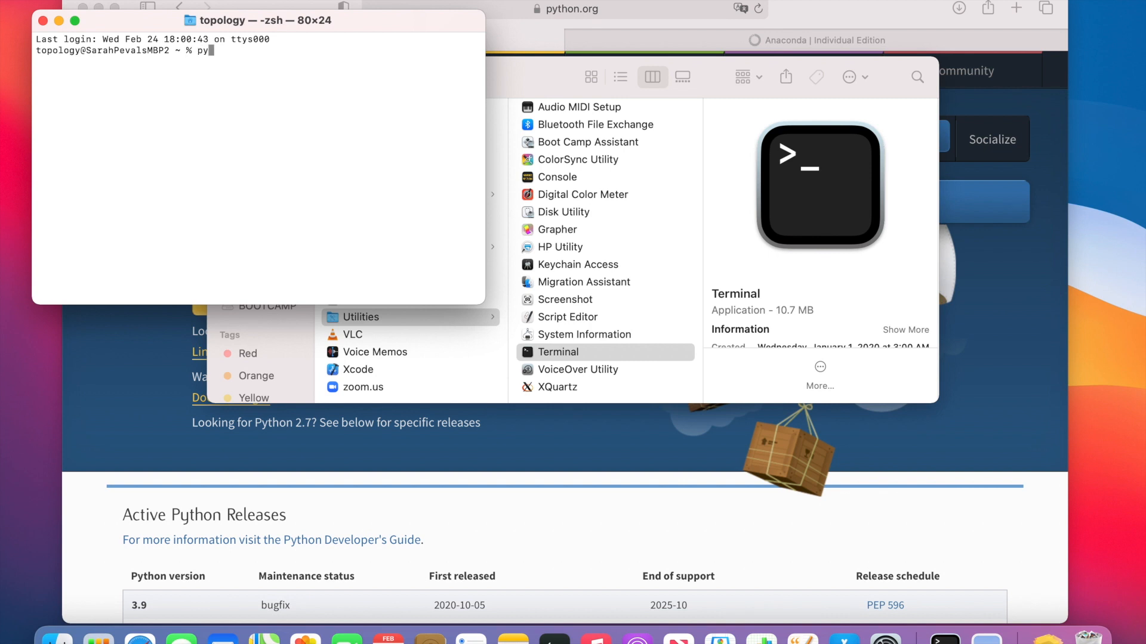
{"action": "type", "text": "thon3 --"}
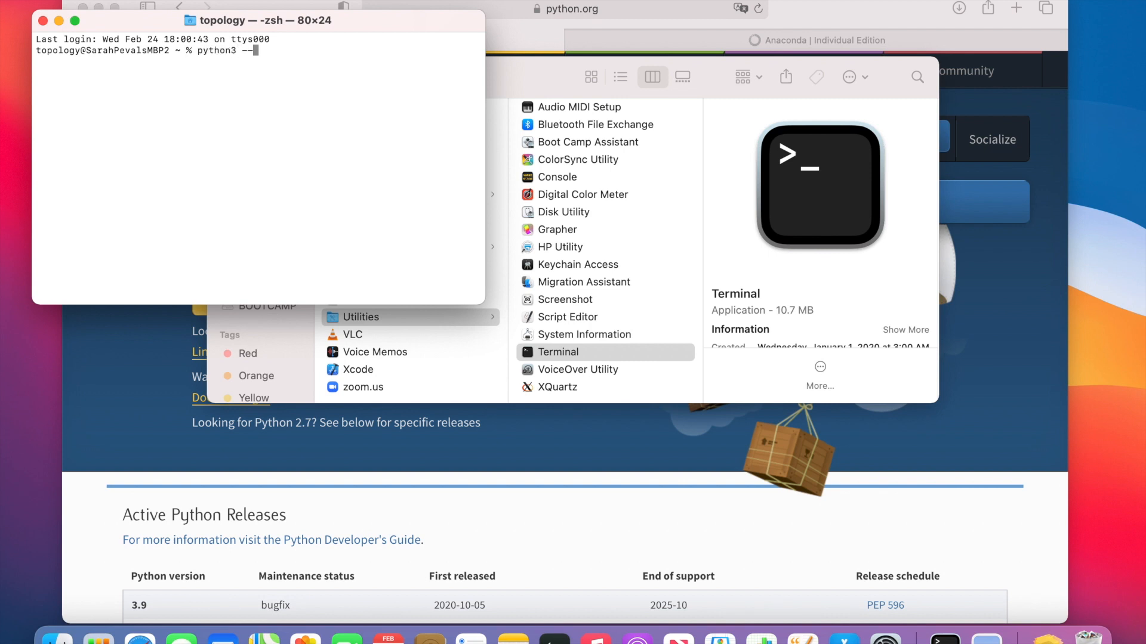
{"action": "type", "text": "version"}
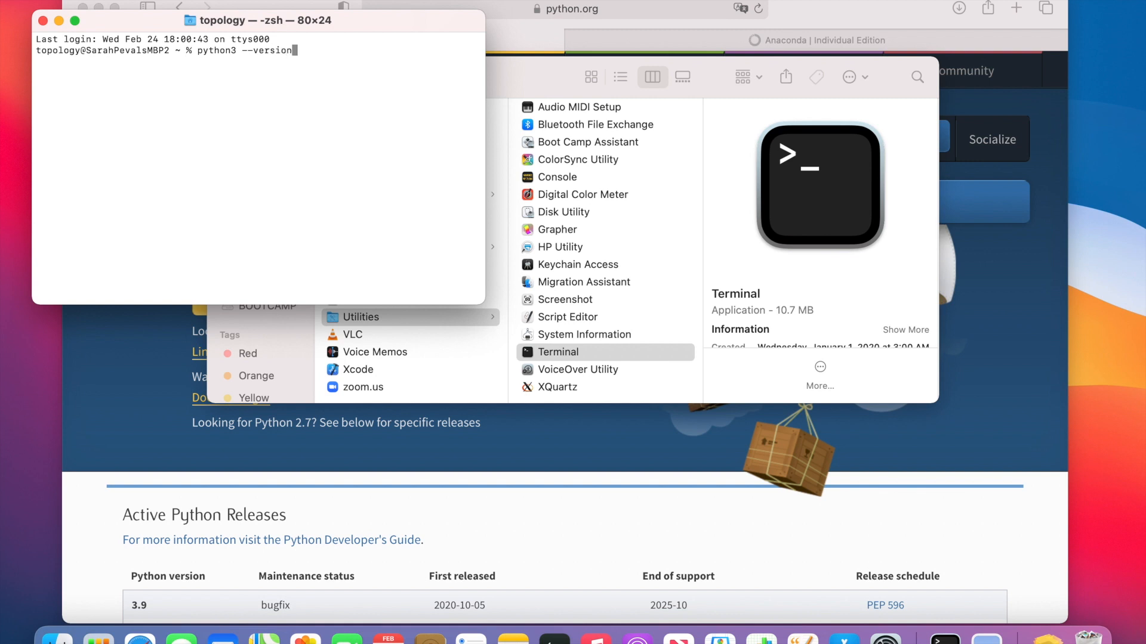
{"action": "key", "text": "Return"}
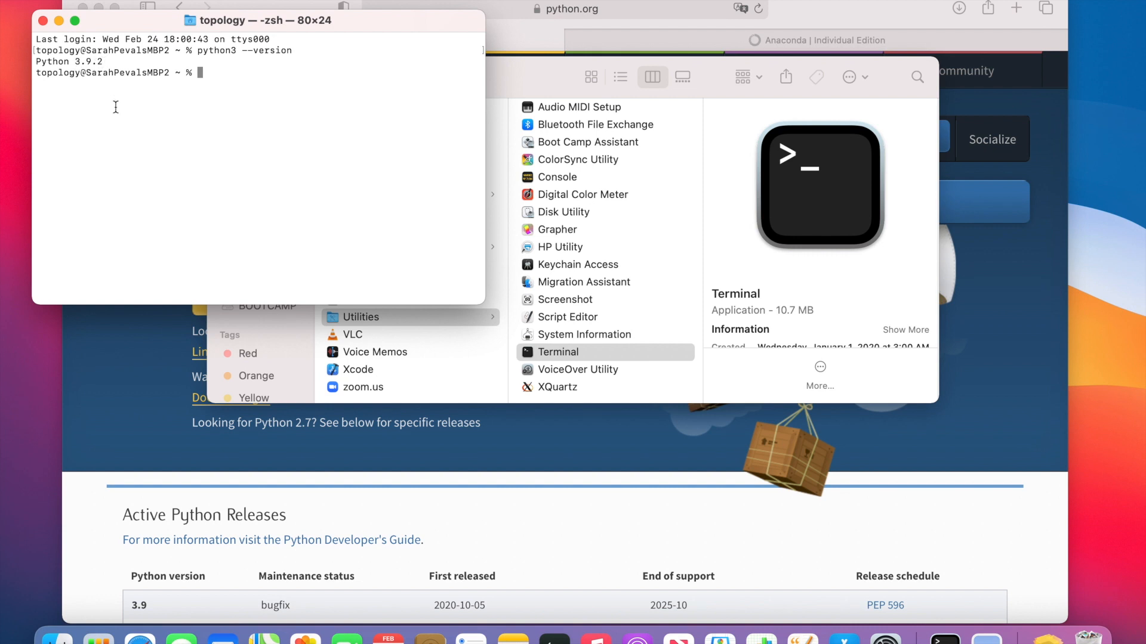
{"action": "mouse_move", "coordinate": [121, 141]}
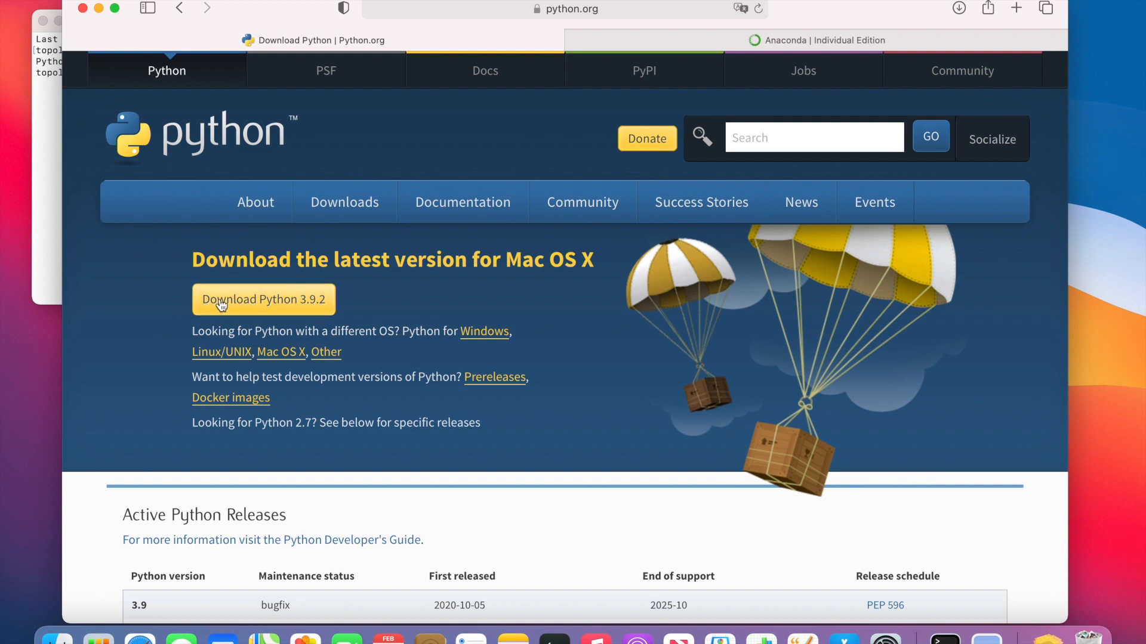
{"action": "mouse_move", "coordinate": [736, 519]}
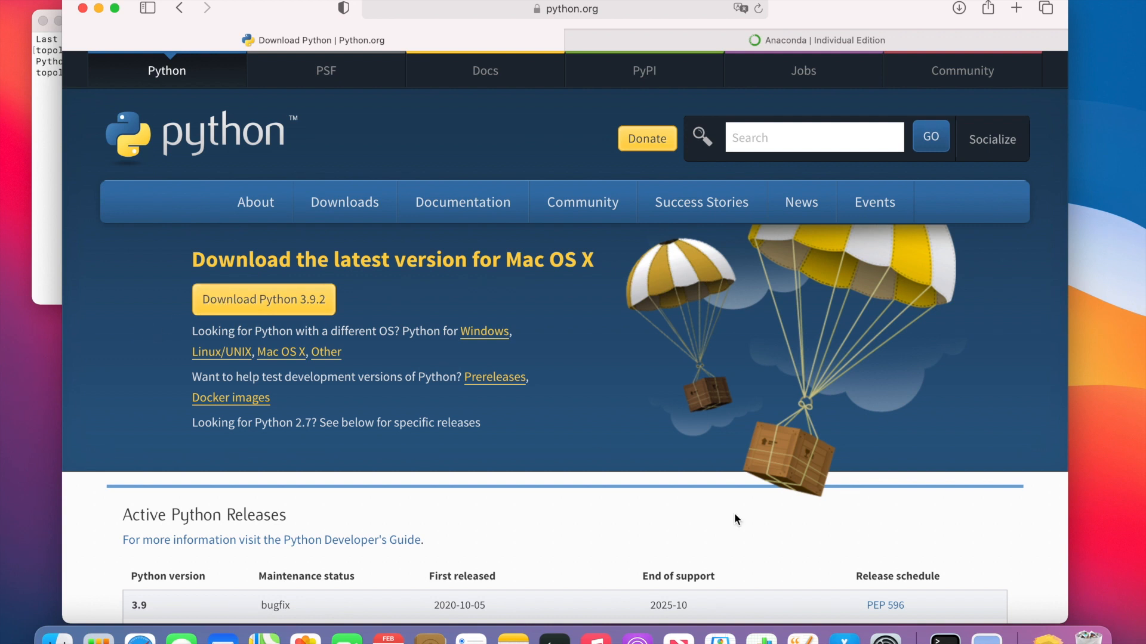
Bring the python.org Python 3.9.2 download page back to the front.
{"action": "left_click", "coordinate": [958, 8]}
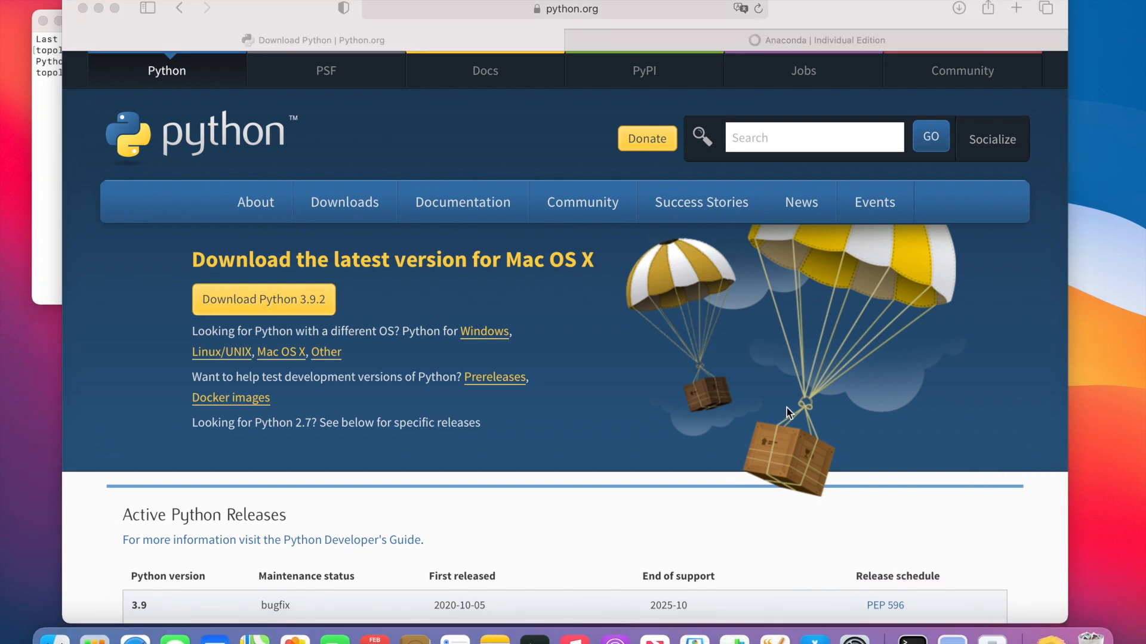
Continue through Read Me and License and start the standard Python 3.9.2 install.
{"action": "left_click", "coordinate": [772, 428]}
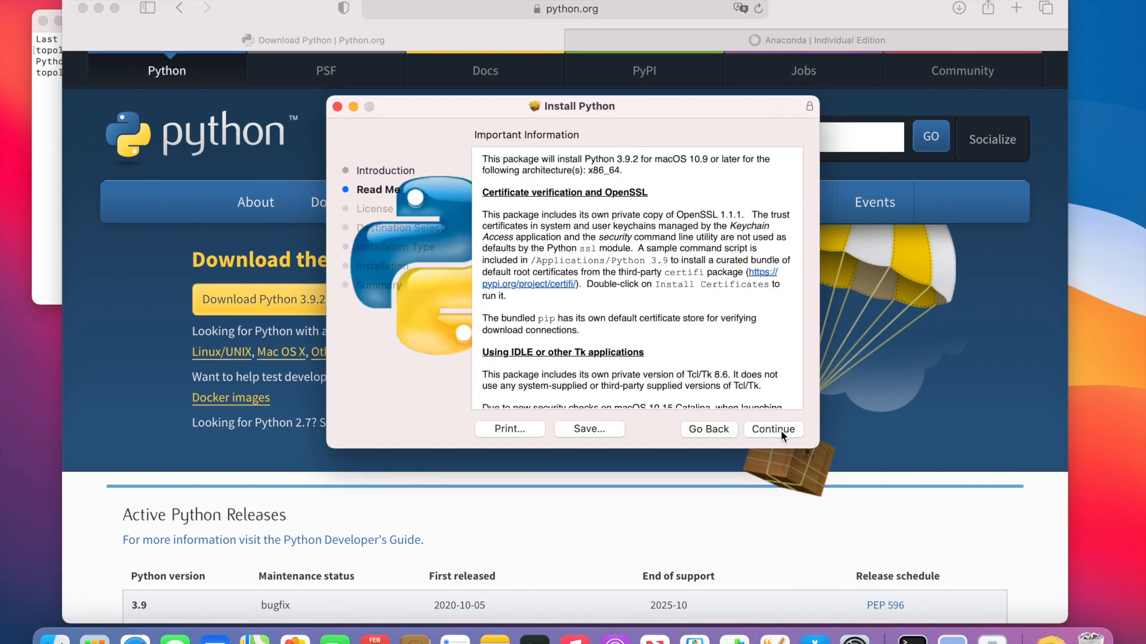
{"action": "left_click", "coordinate": [773, 429]}
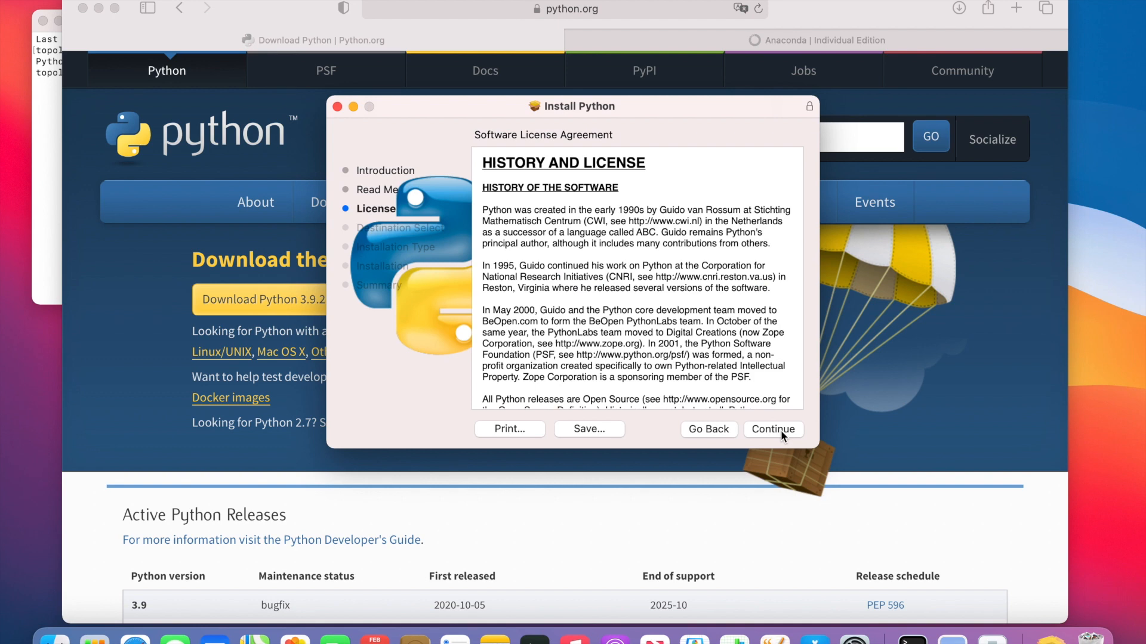
{"action": "left_click", "coordinate": [773, 428]}
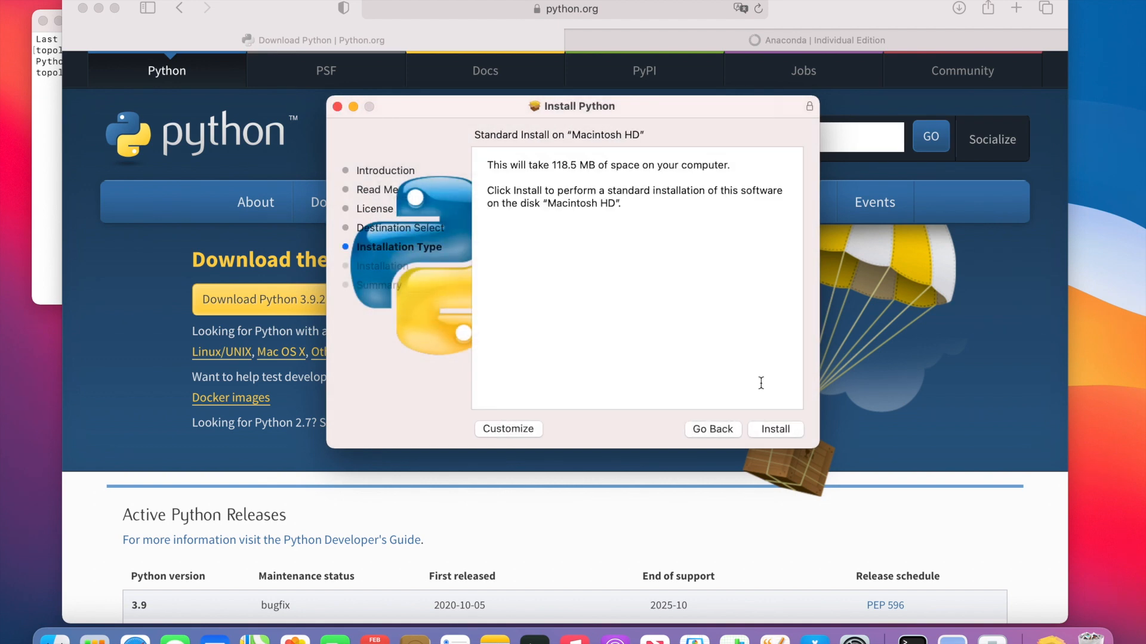
{"action": "left_click", "coordinate": [776, 429]}
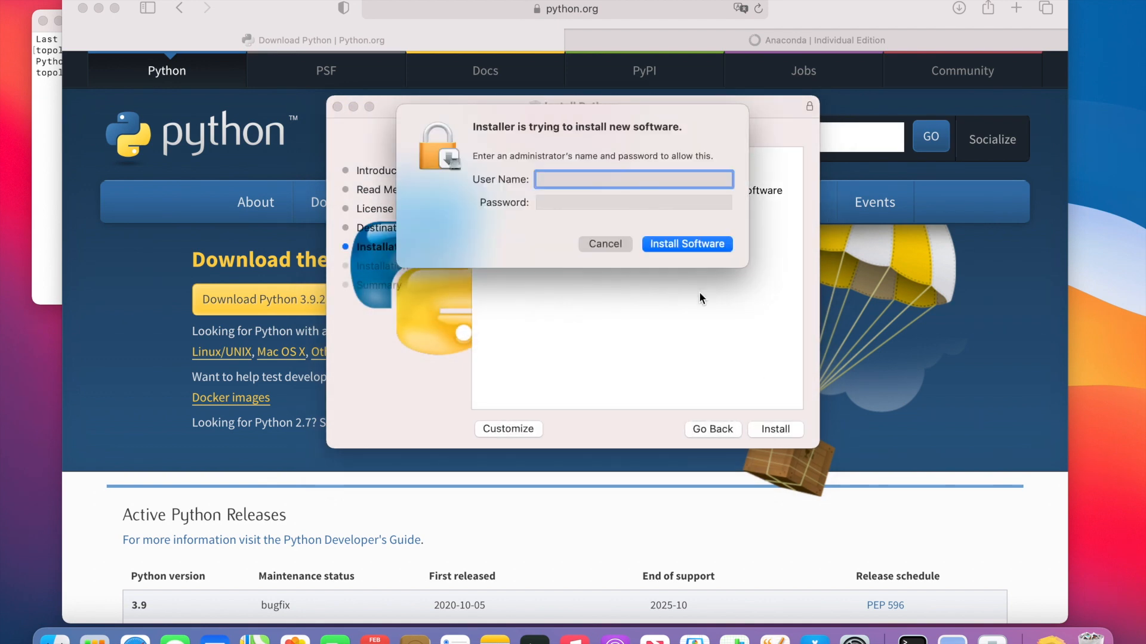
Authorize the install as 'Sarah Pe', then close the installer and trash its package.
{"action": "type", "text": "Sarah Percival"}
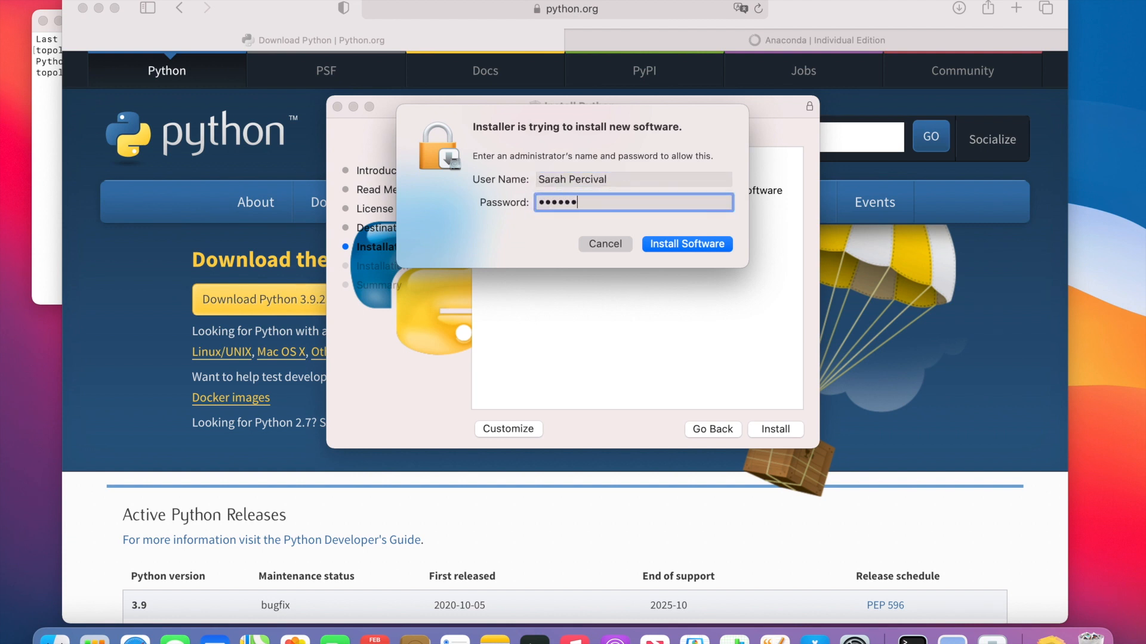
{"action": "left_click", "coordinate": [685, 244]}
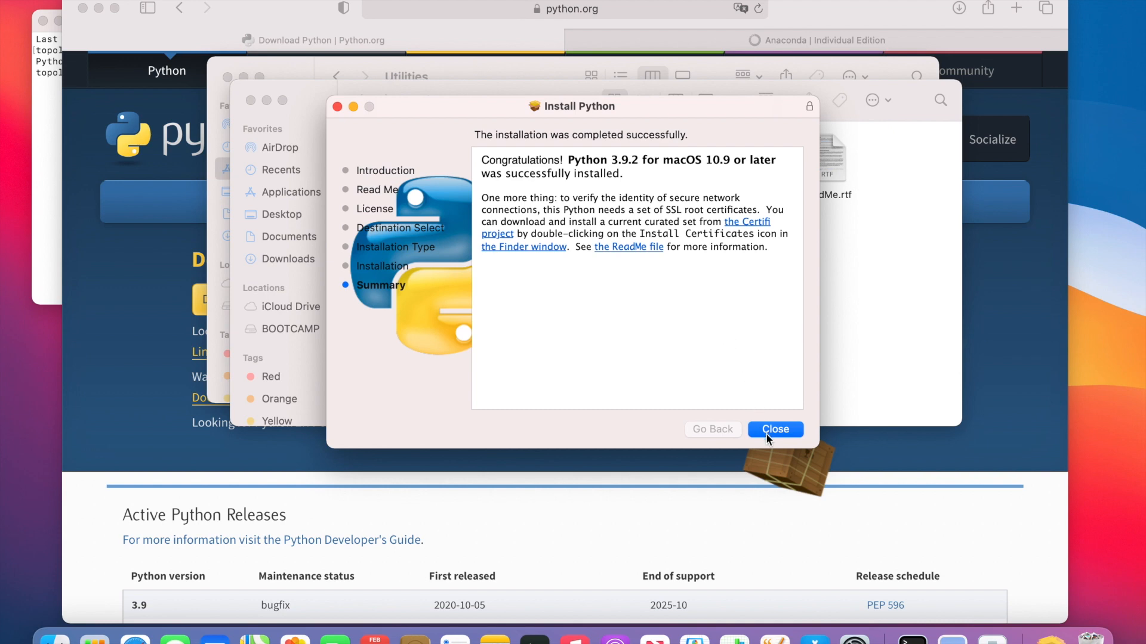
{"action": "left_click", "coordinate": [775, 429]}
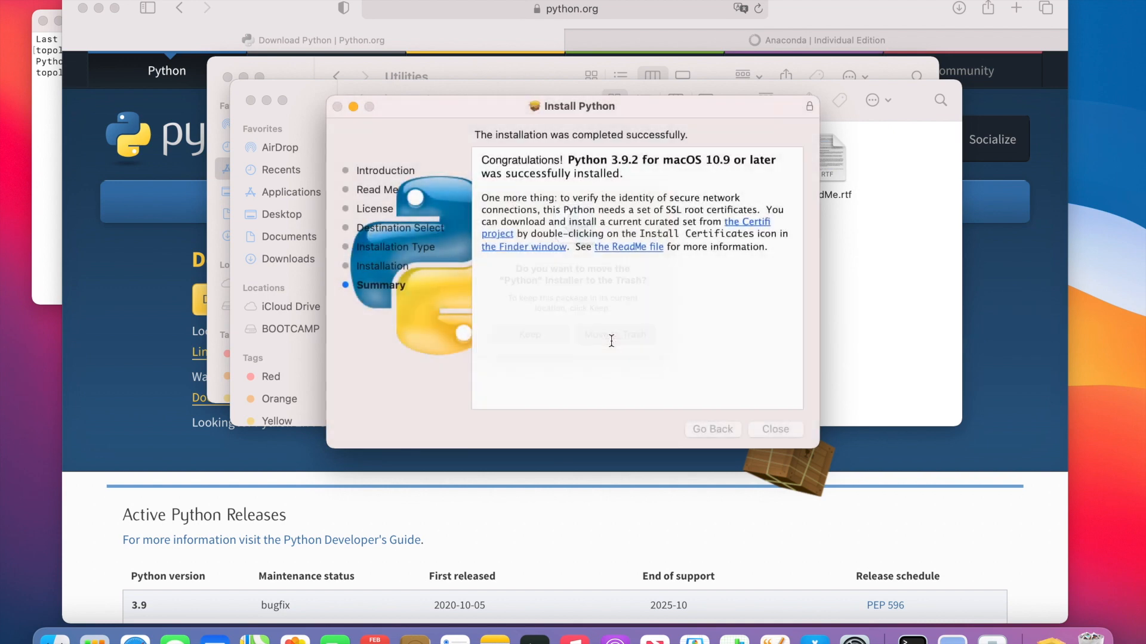
{"action": "left_click", "coordinate": [775, 428]}
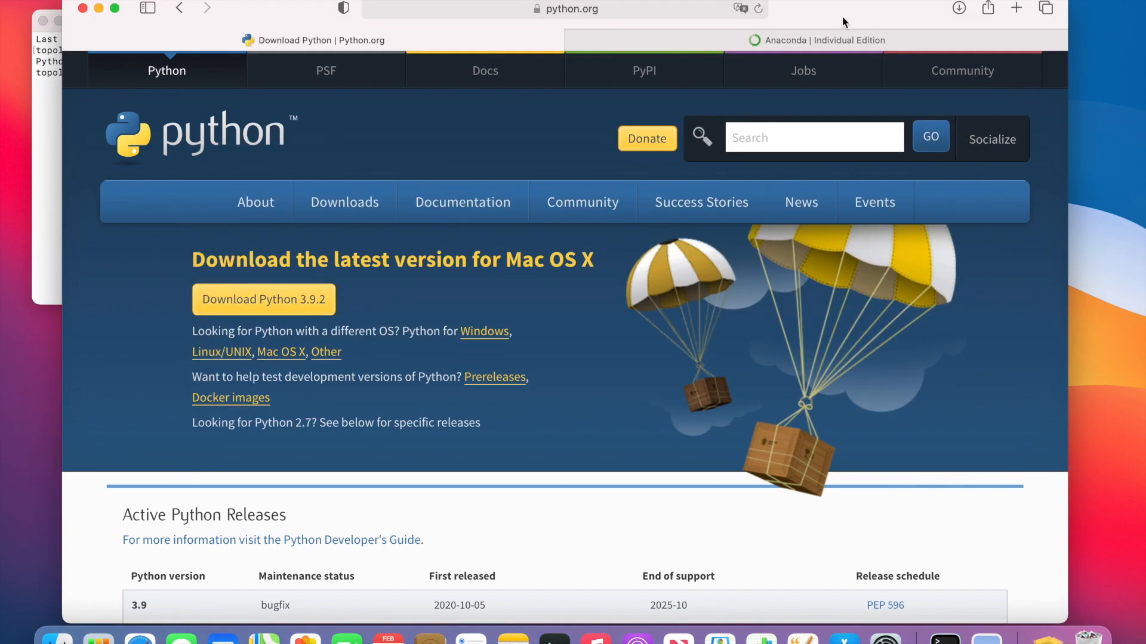
Switch to the Anaconda Individual Edition page and scroll to its installers.
{"action": "left_click", "coordinate": [822, 40]}
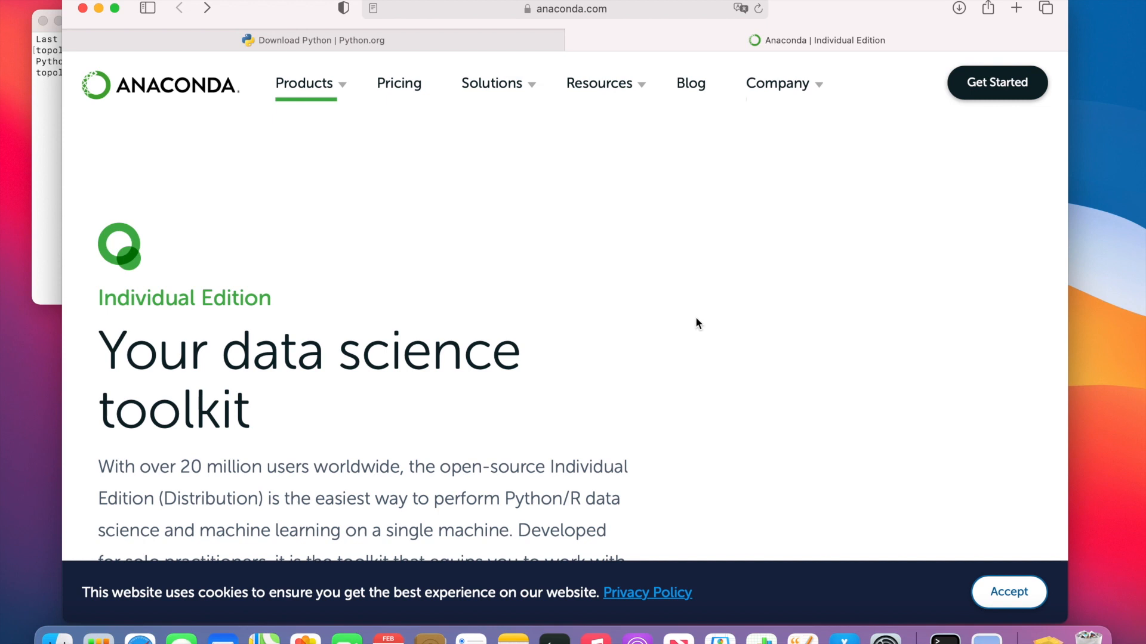
{"action": "mouse_move", "coordinate": [672, 311]}
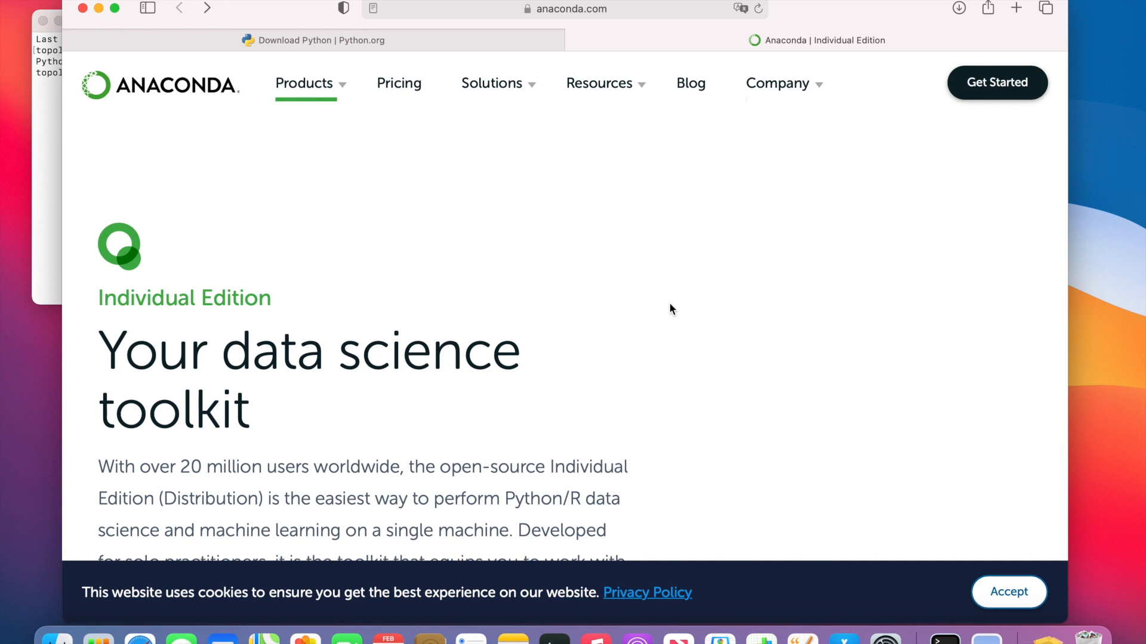
{"action": "scroll", "scroll_direction": "down", "scroll_amount": 3}
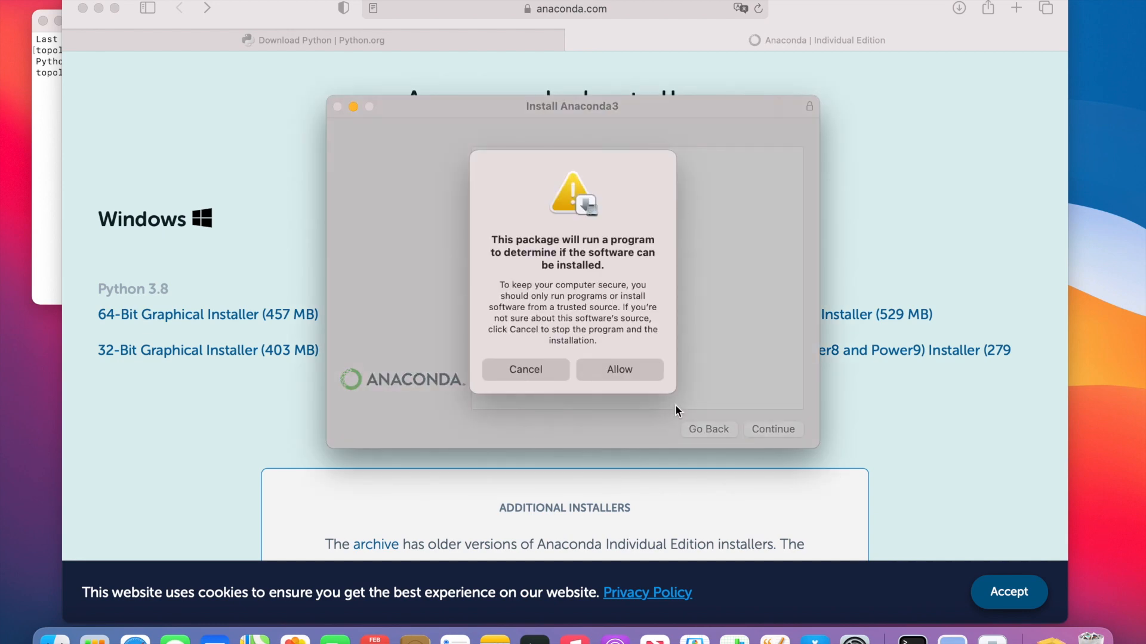
Allow the pre-install check, run the standard Anaconda3 install and close the installer.
{"action": "left_click", "coordinate": [619, 369]}
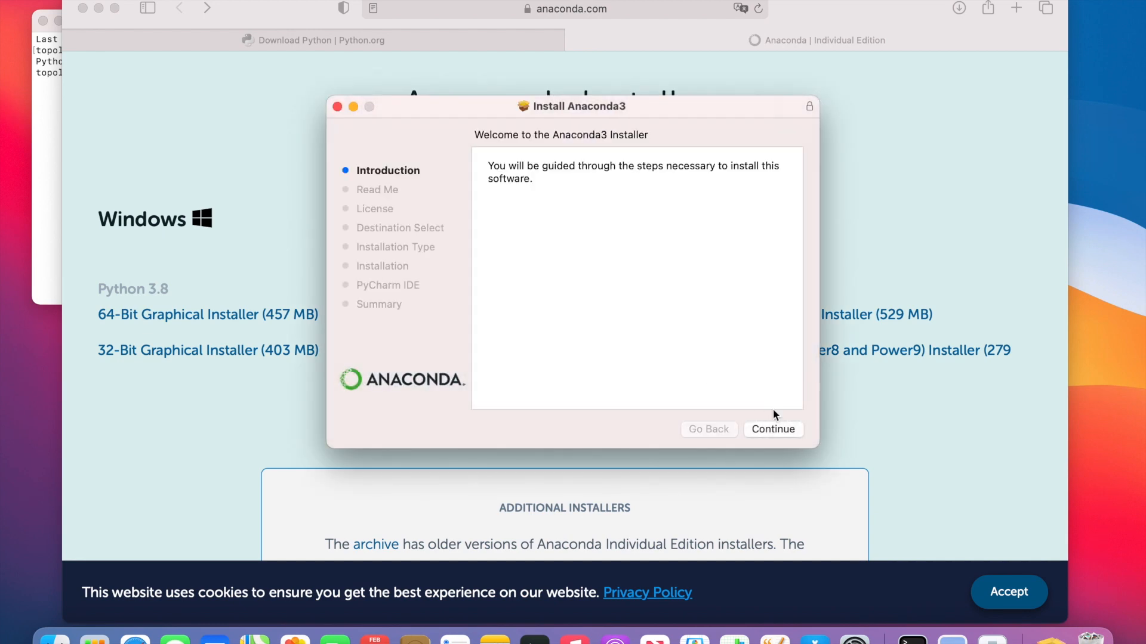
{"action": "left_click", "coordinate": [772, 428]}
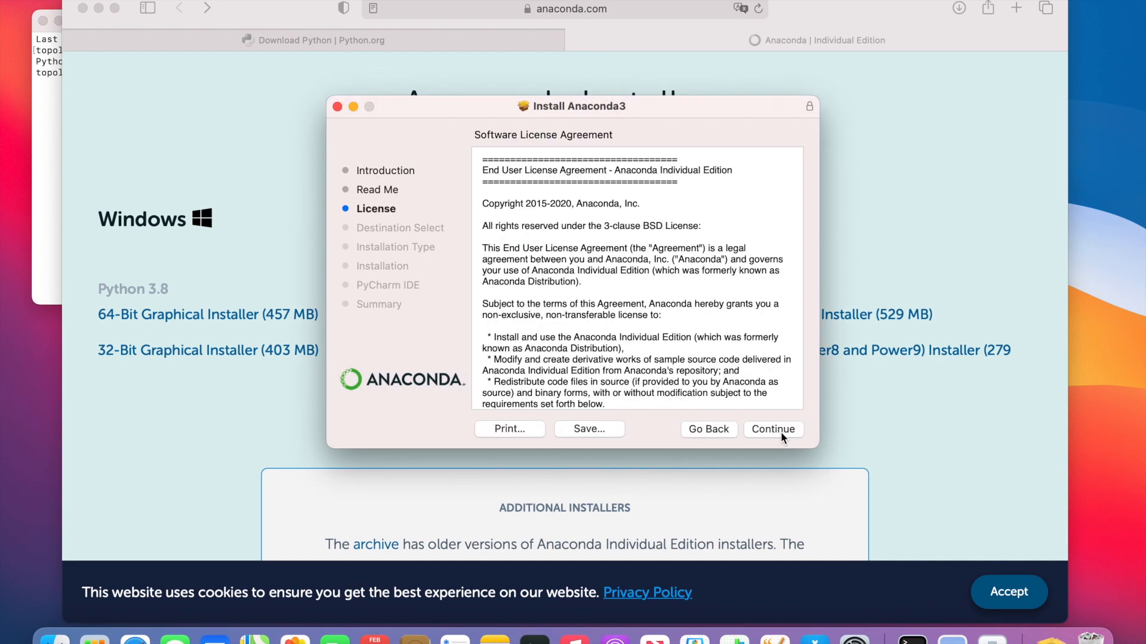
{"action": "left_click", "coordinate": [773, 428]}
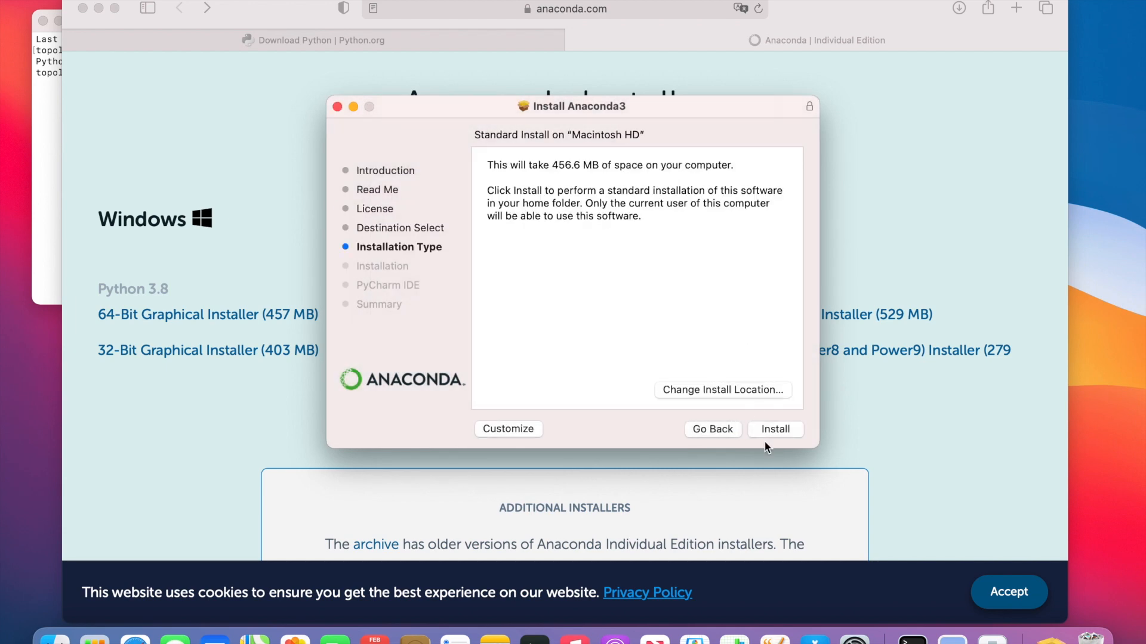
{"action": "mouse_move", "coordinate": [777, 421]}
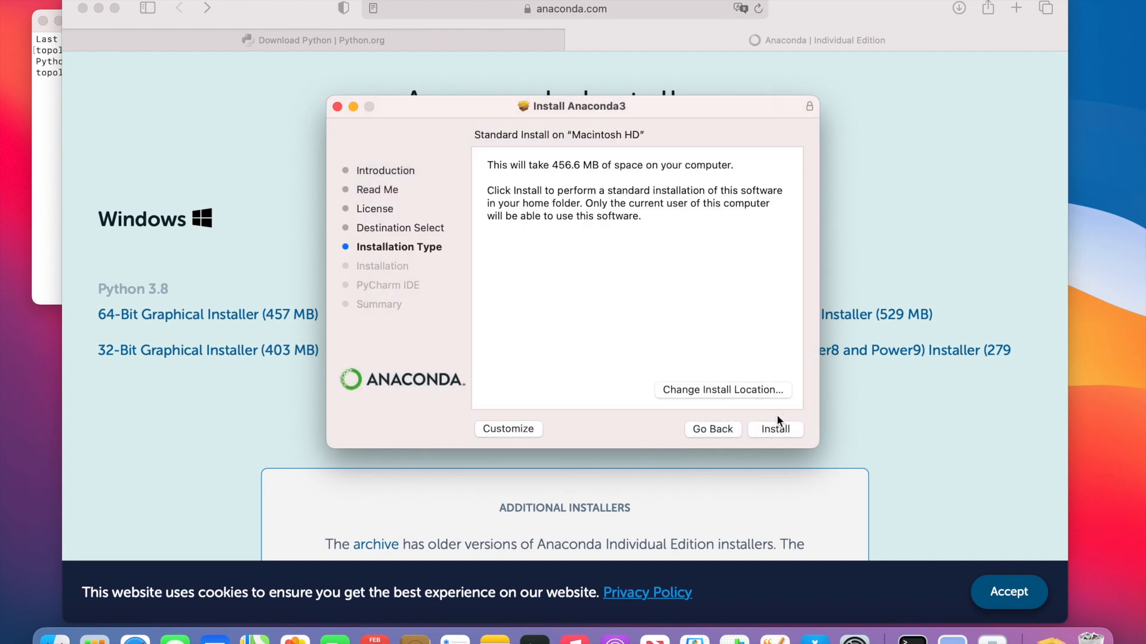
{"action": "left_click", "coordinate": [776, 429]}
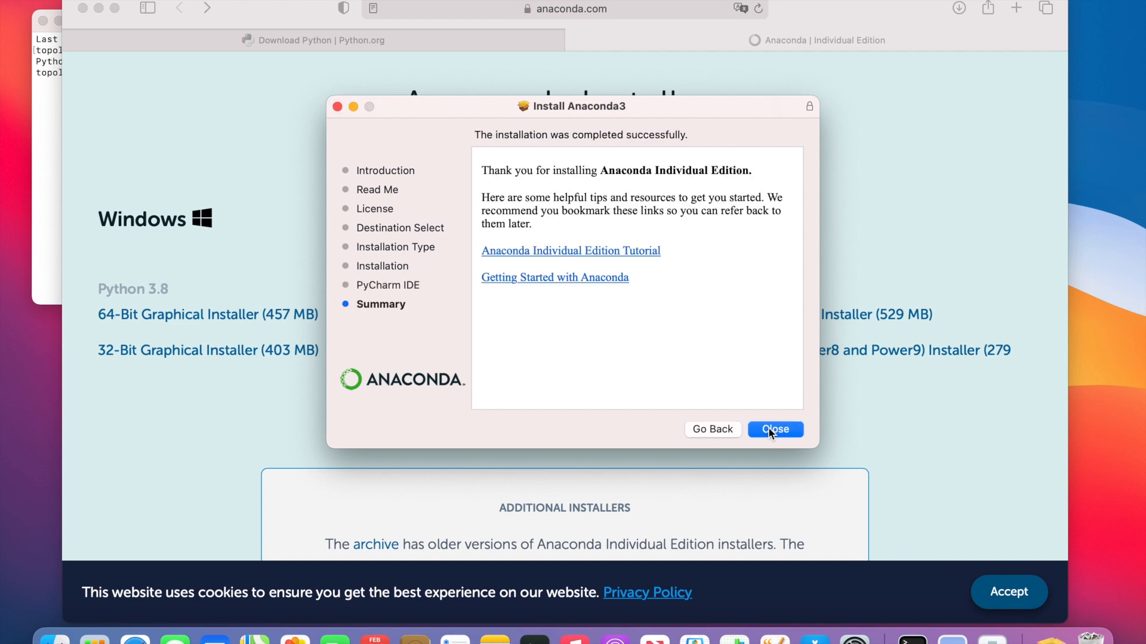
{"action": "left_click", "coordinate": [774, 429]}
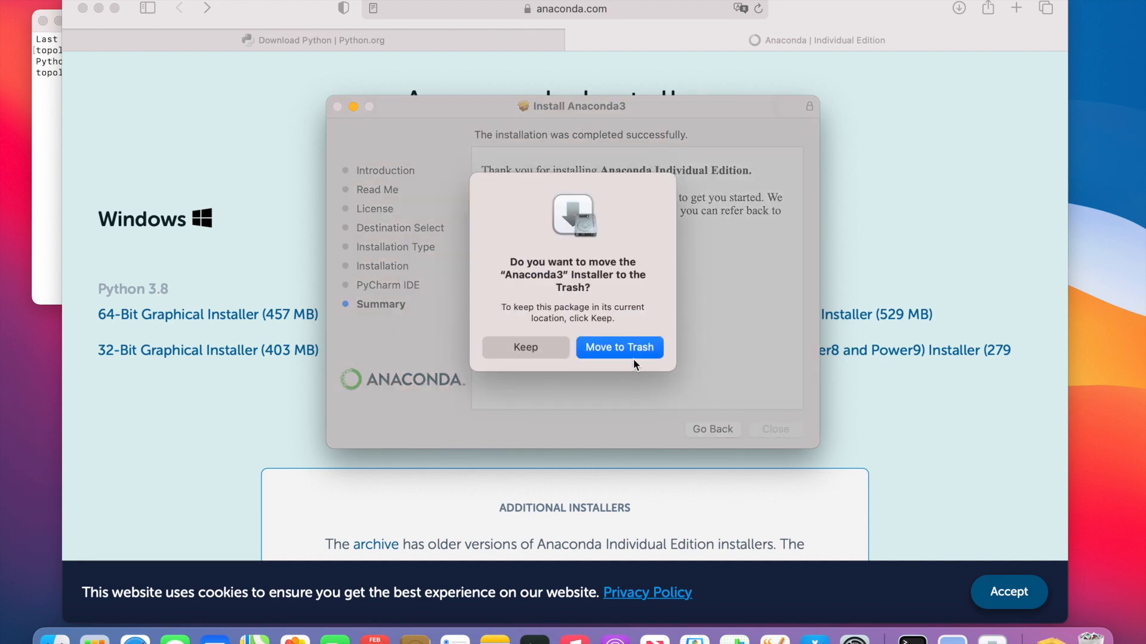
Trash the Anaconda package and run conda install -c conda-forge notebook, which reports conda not found.
{"action": "left_click", "coordinate": [619, 348]}
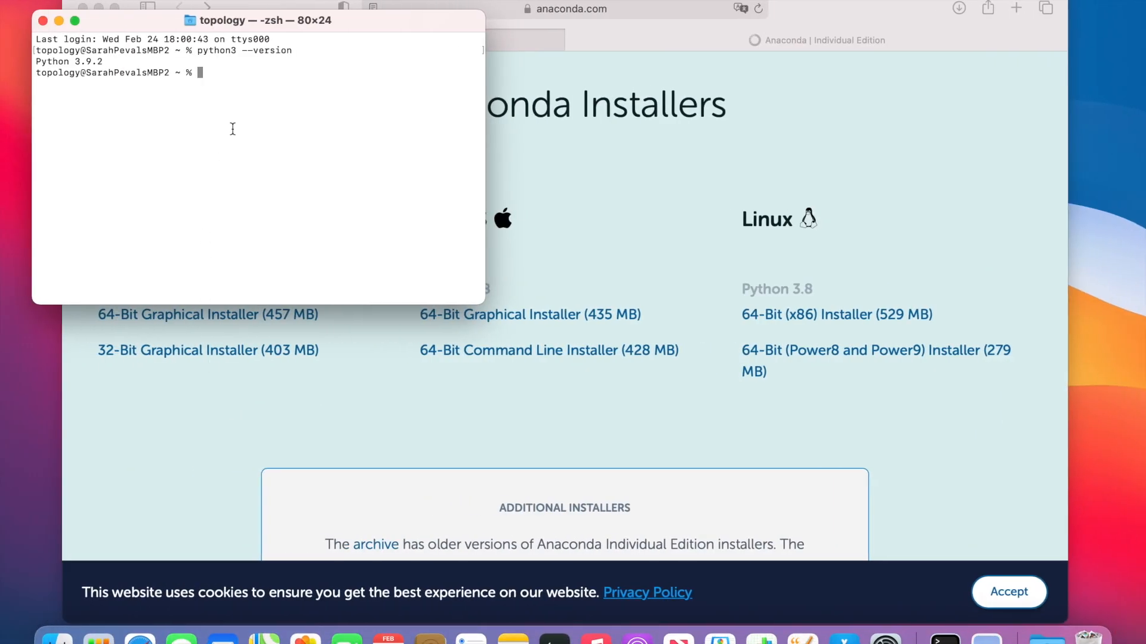
{"action": "type", "text": "conda install -c conda-forge notebook"}
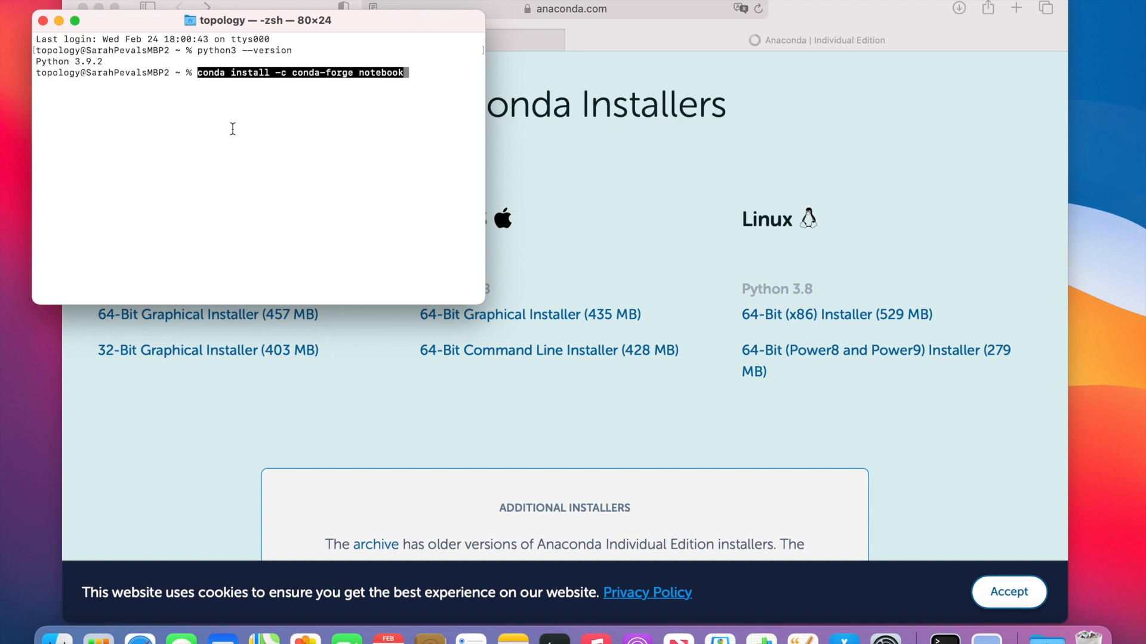
{"action": "key", "text": "Return"}
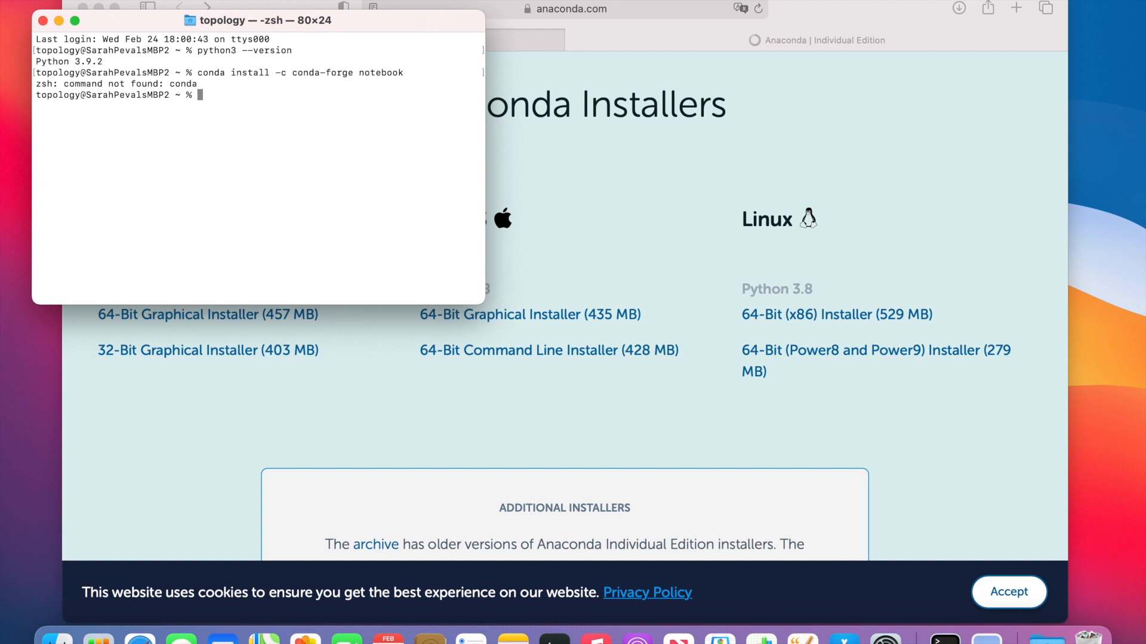
In the new base-environment shell, run conda install -c conda-forge notebook and answer y.
{"action": "type", "text": "cond"}
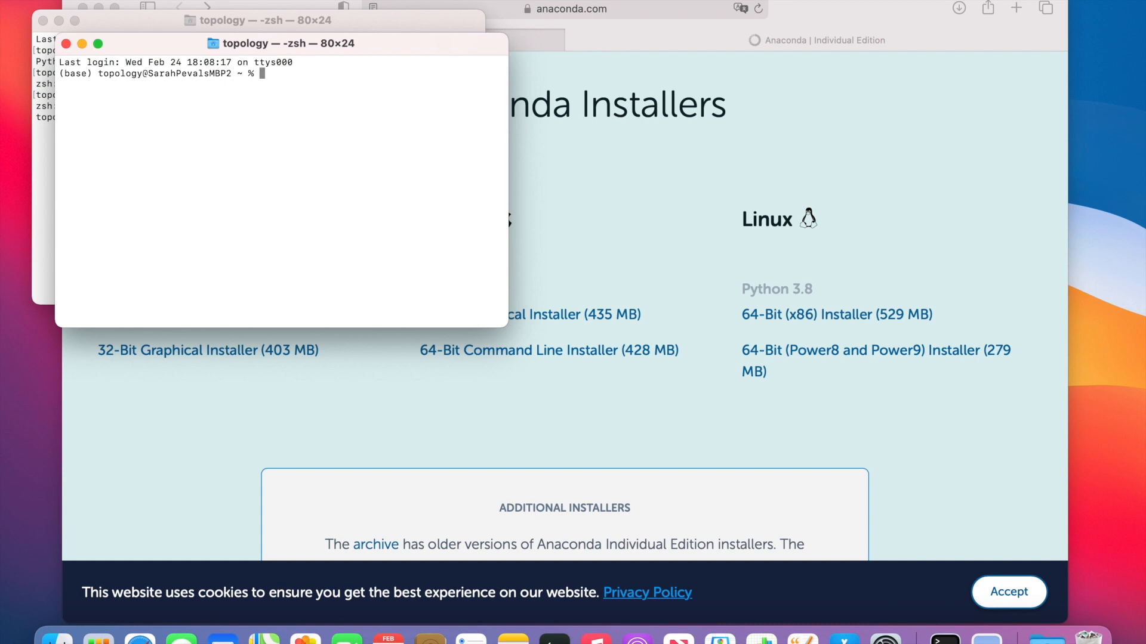
{"action": "type", "text": "conda install -c conda-forge notebook"}
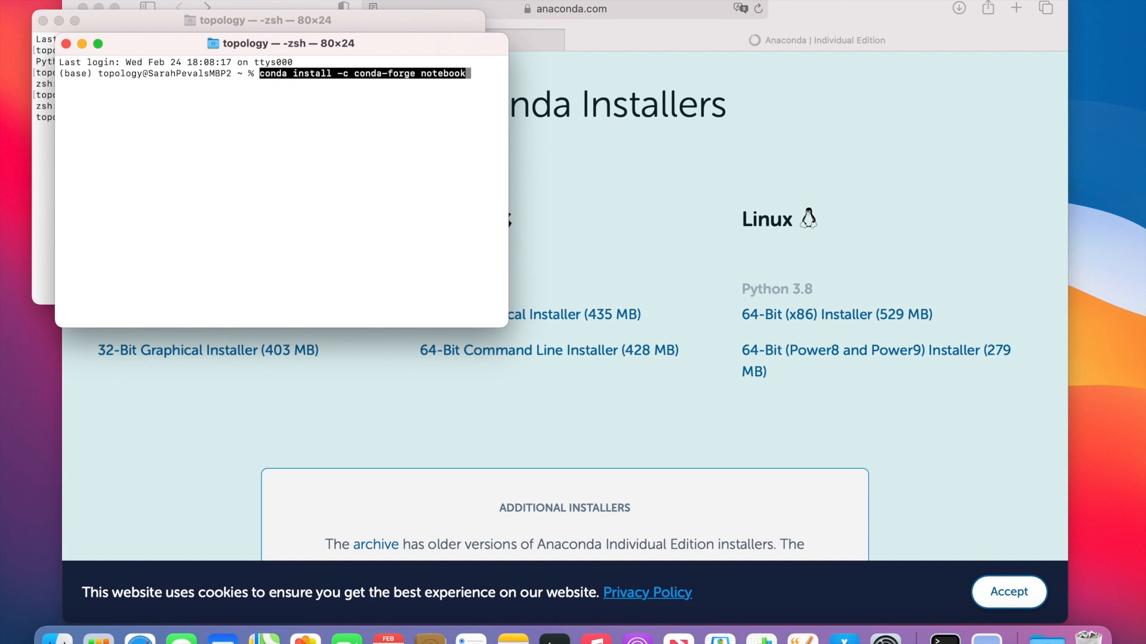
{"action": "key", "text": "Return"}
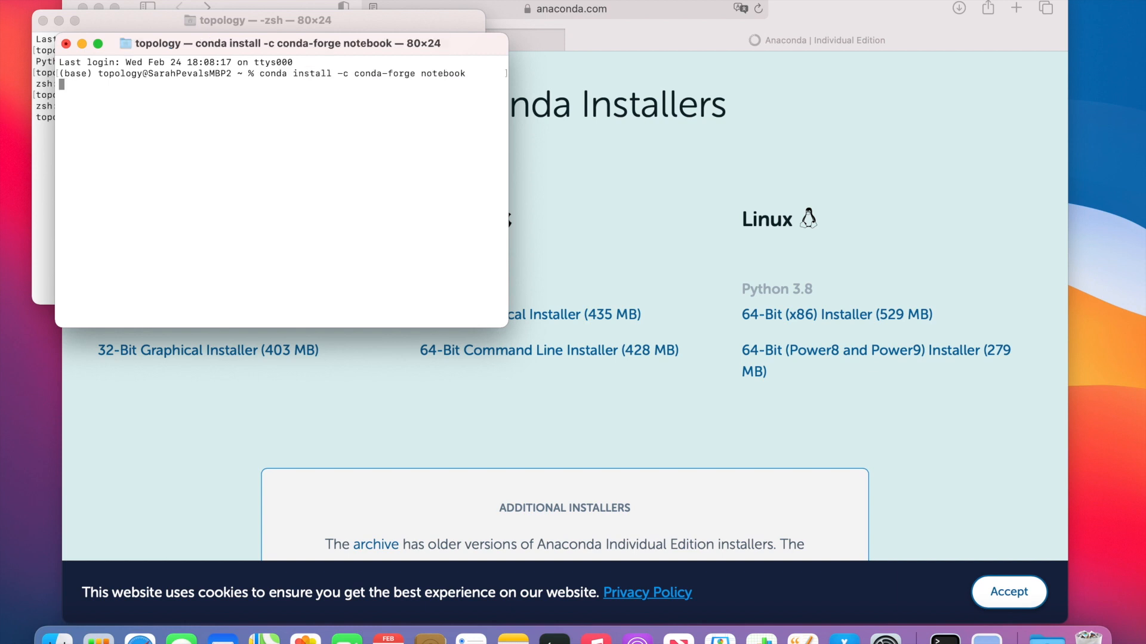
{"action": "key", "text": "Return"}
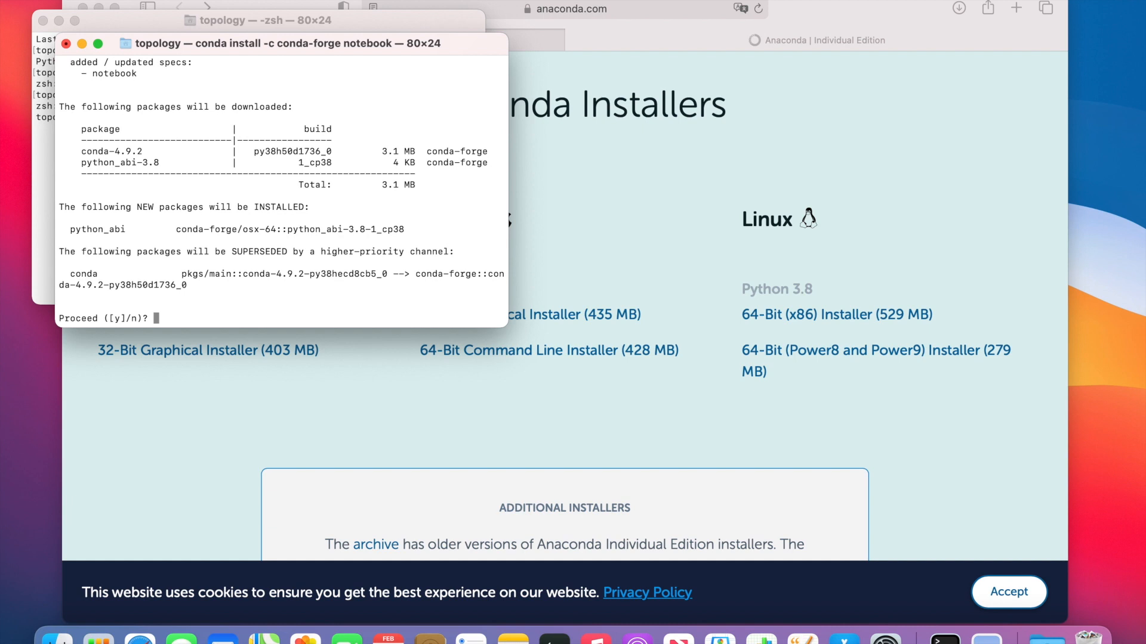
{"action": "type", "text": "y"}
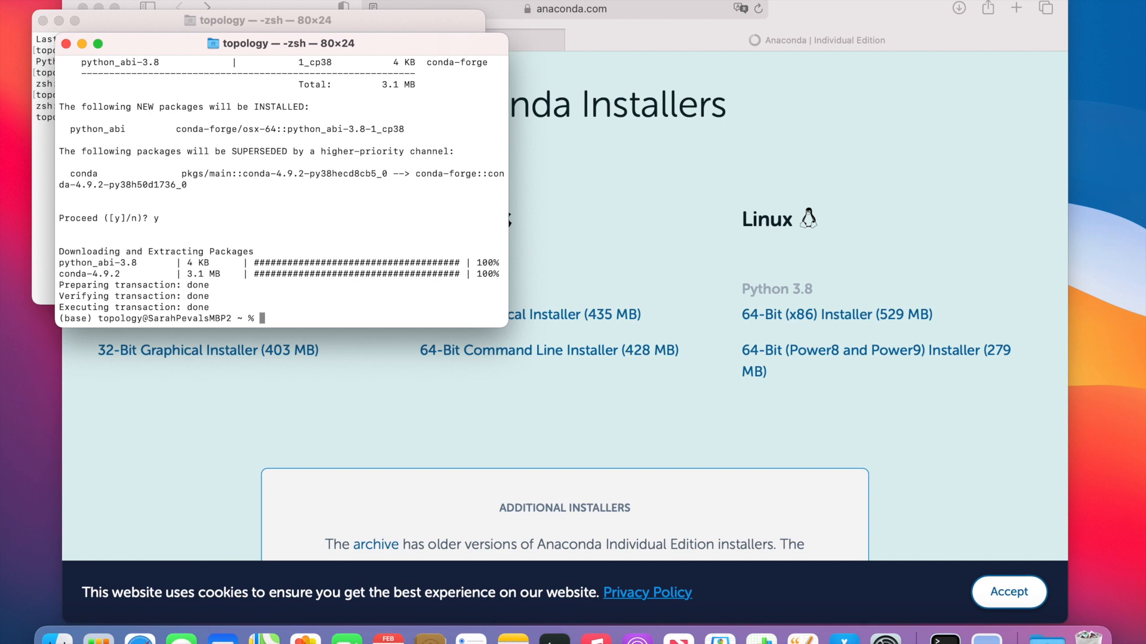
Run jupyter notebook to start the server and bring up the Jupyter home page.
{"action": "type", "text": "jupyter n"}
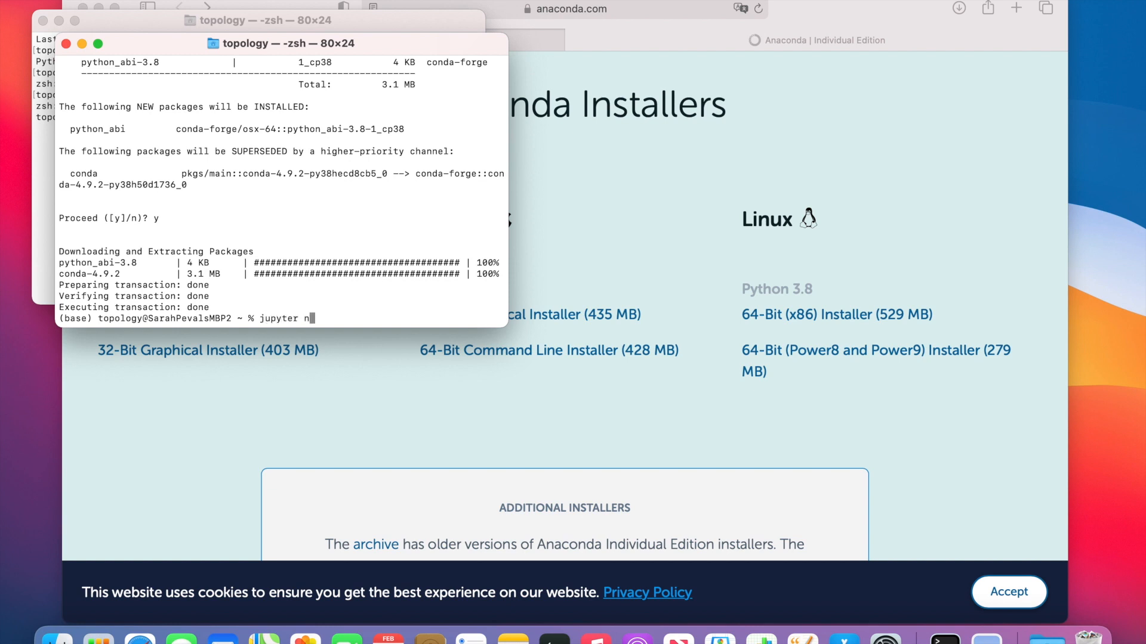
{"action": "type", "text": "otebook"}
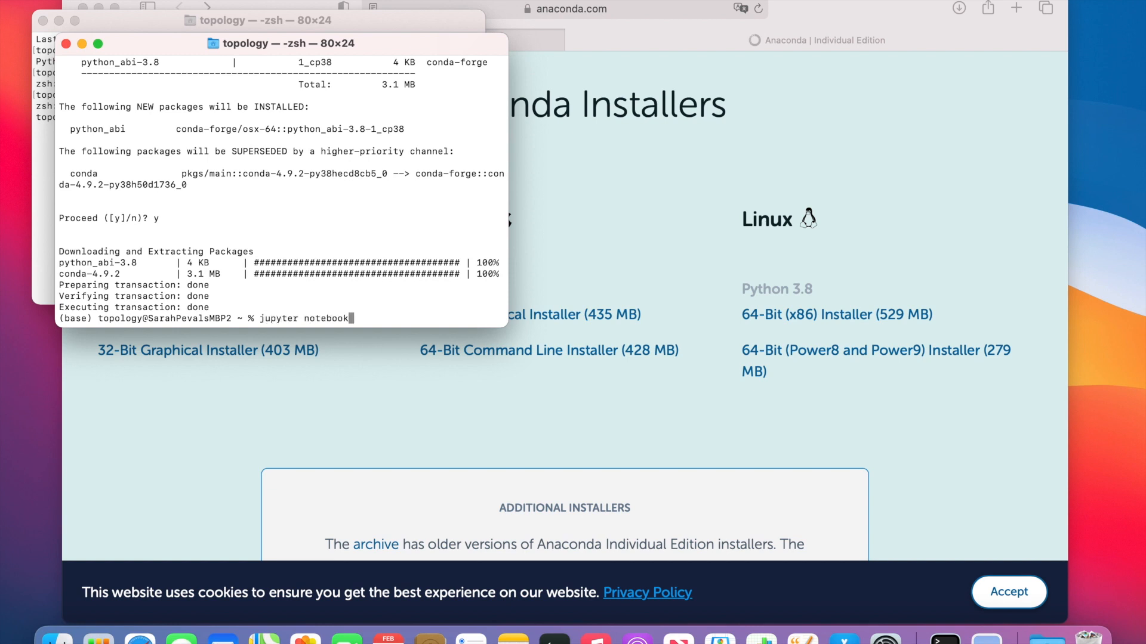
{"action": "key", "text": "Return"}
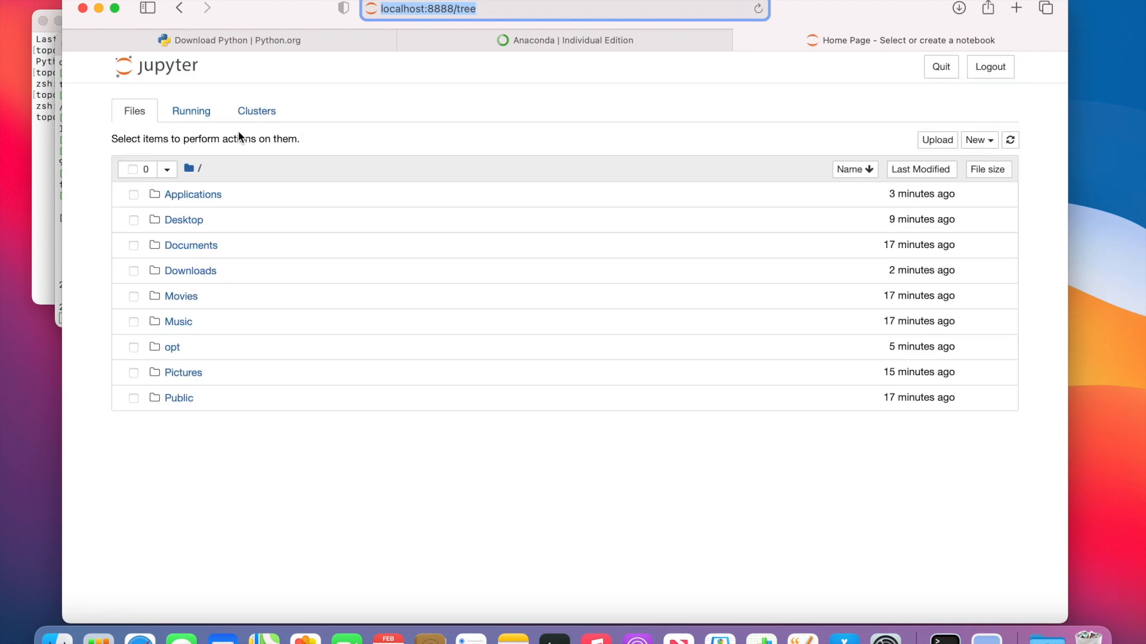
{"action": "mouse_move", "coordinate": [90, 297]}
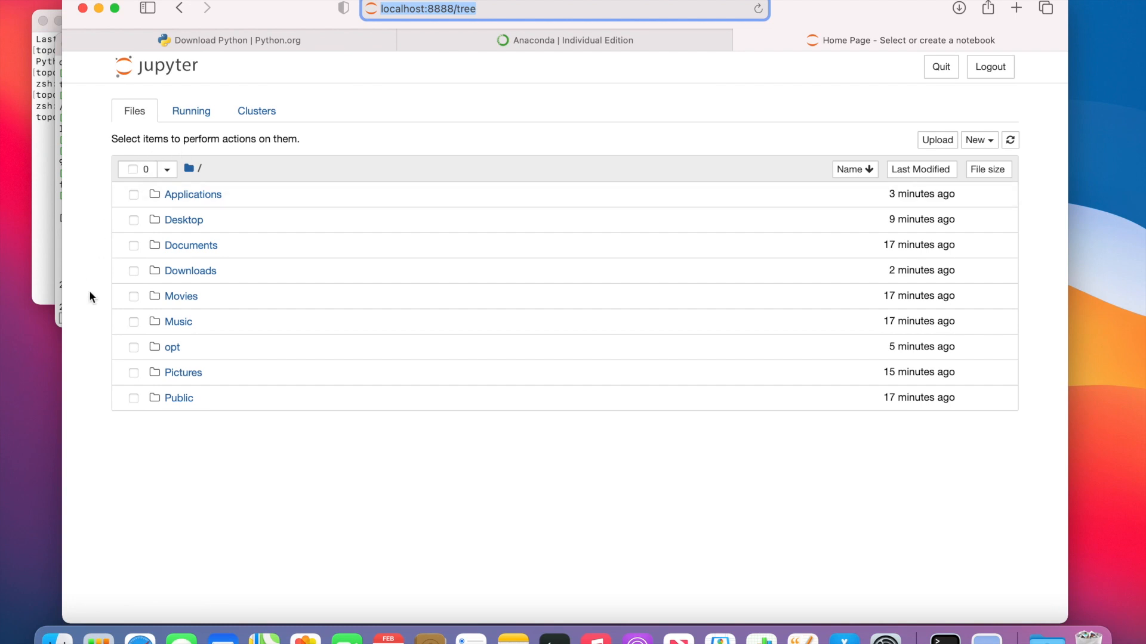
{"action": "mouse_move", "coordinate": [231, 142]}
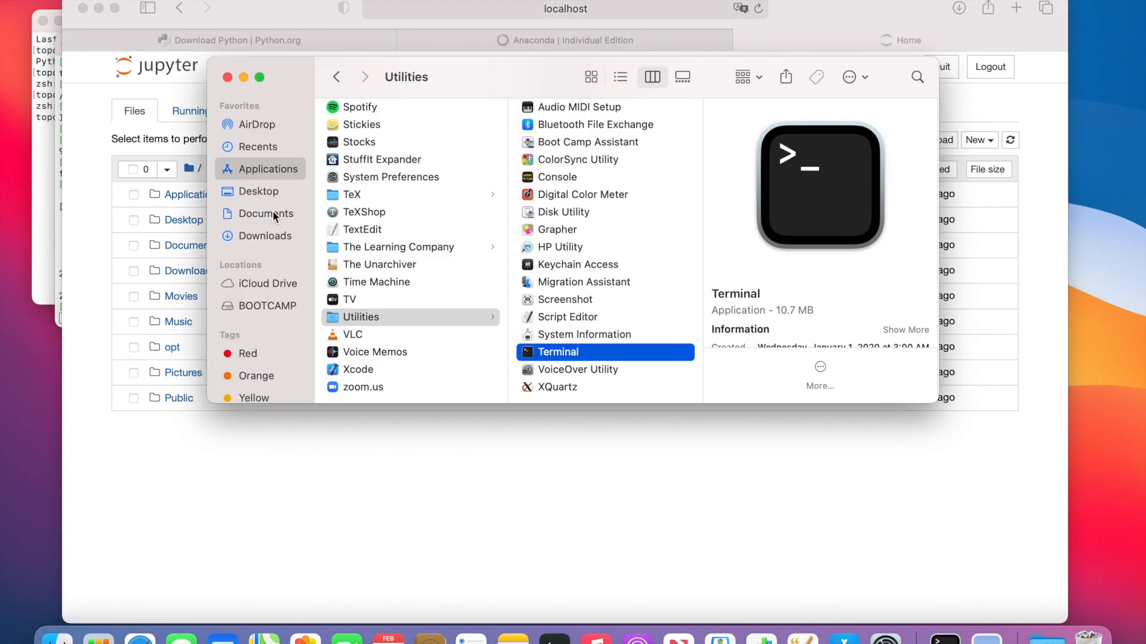
Create a Desktop folder named 'Python Projects'.
{"action": "left_click", "coordinate": [258, 191]}
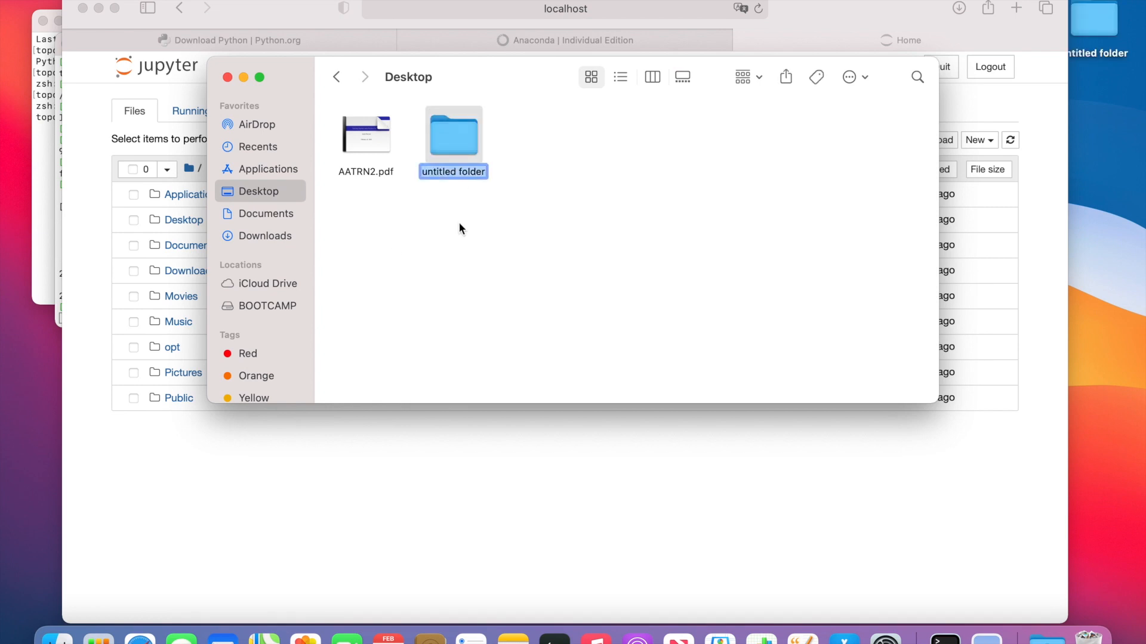
{"action": "type", "text": "Python P"}
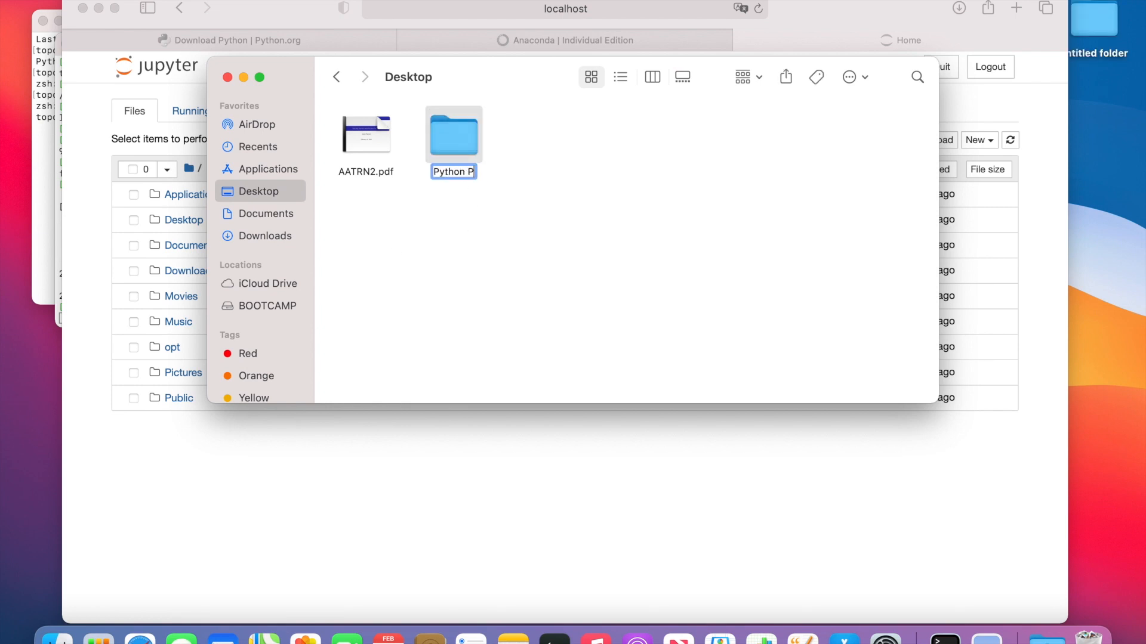
{"action": "key", "text": "Return"}
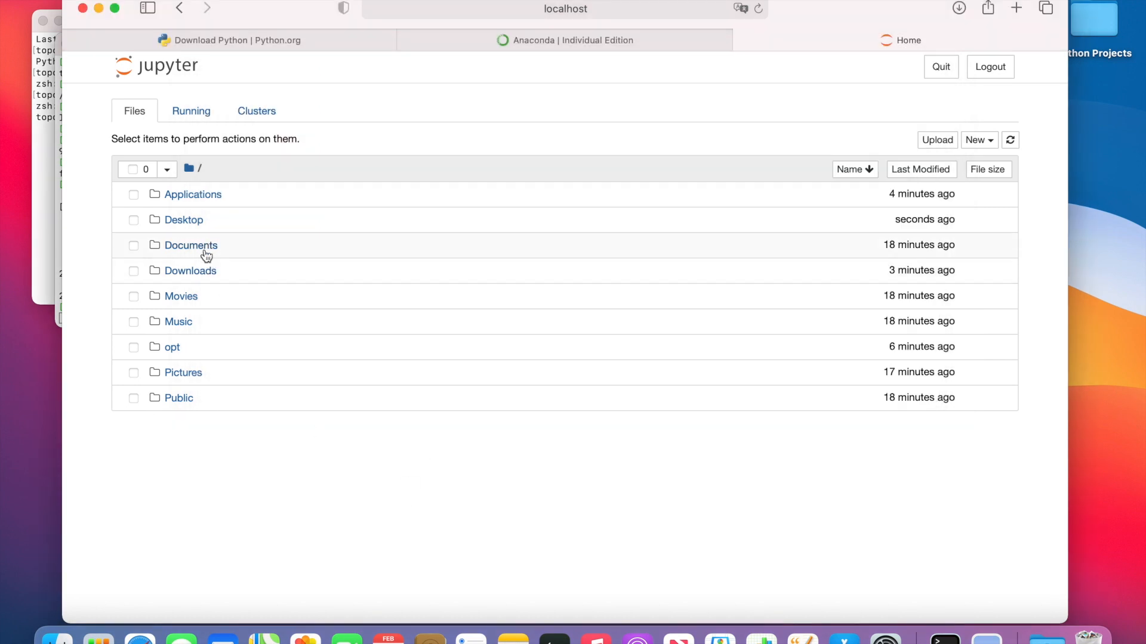
Navigate into Desktop/Python Projects and create a new Python 3 notebook there.
{"action": "left_click", "coordinate": [184, 220]}
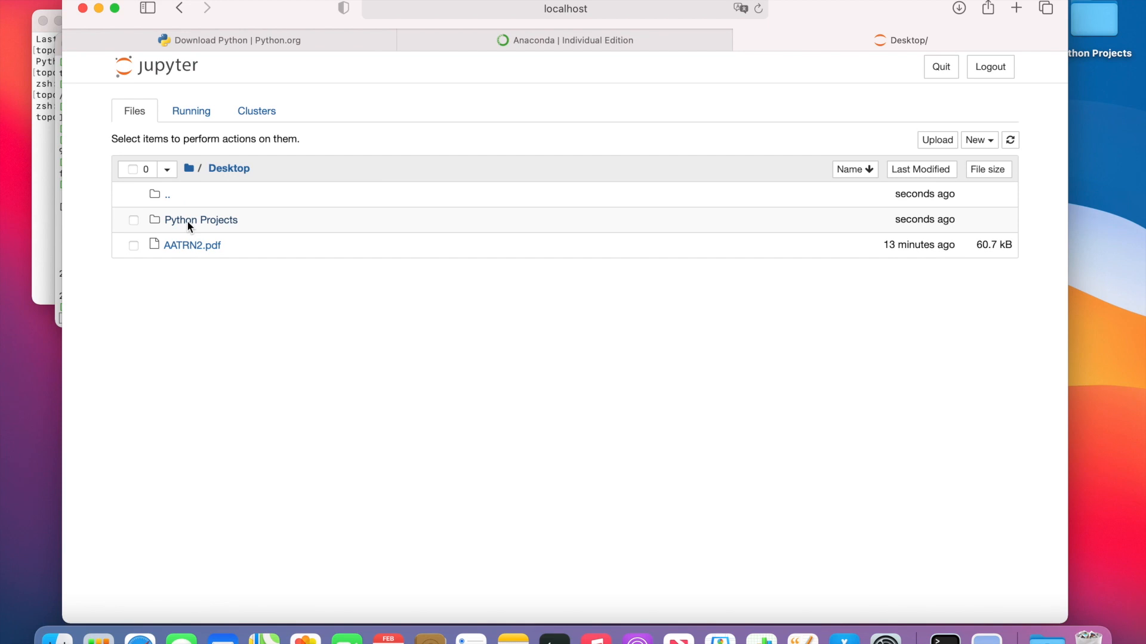
{"action": "mouse_move", "coordinate": [195, 224]}
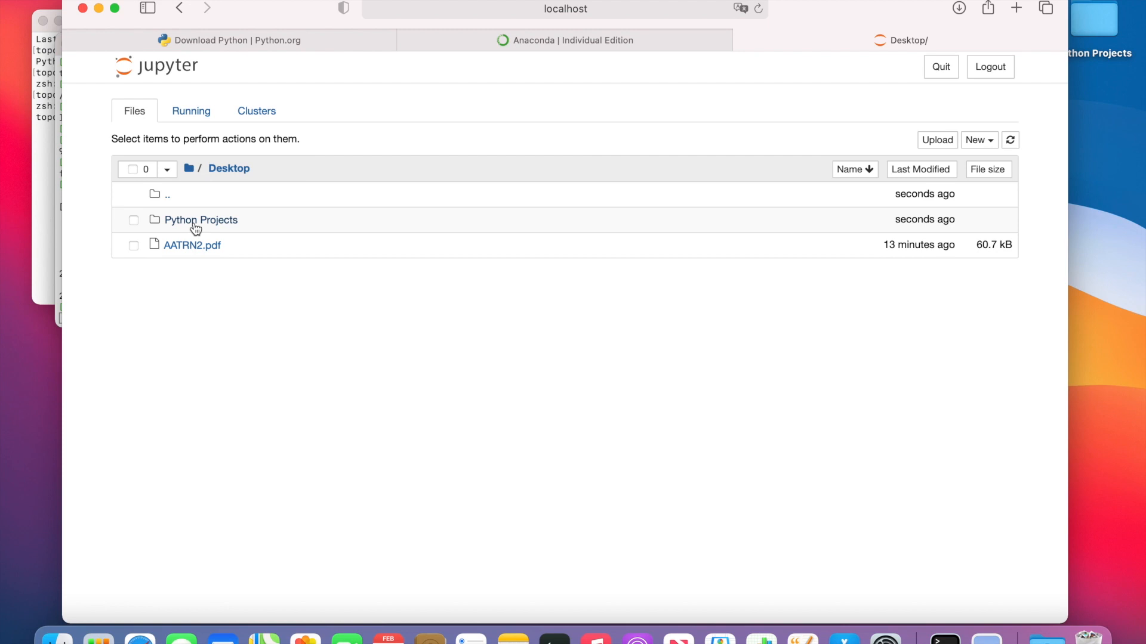
{"action": "left_click", "coordinate": [200, 219]}
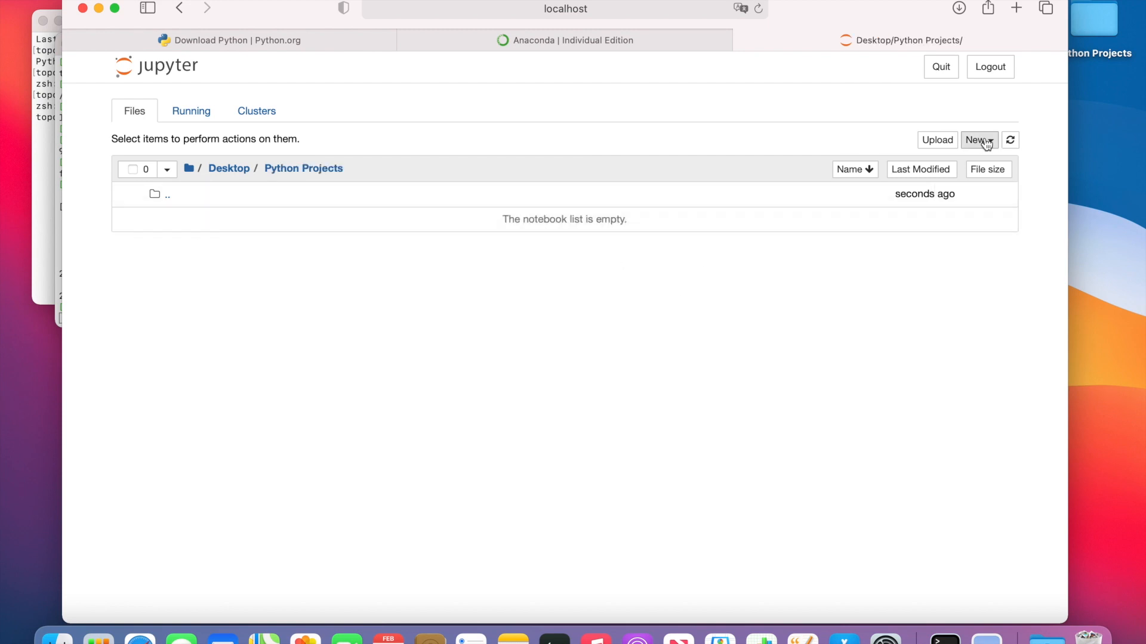
{"action": "left_click", "coordinate": [978, 140]}
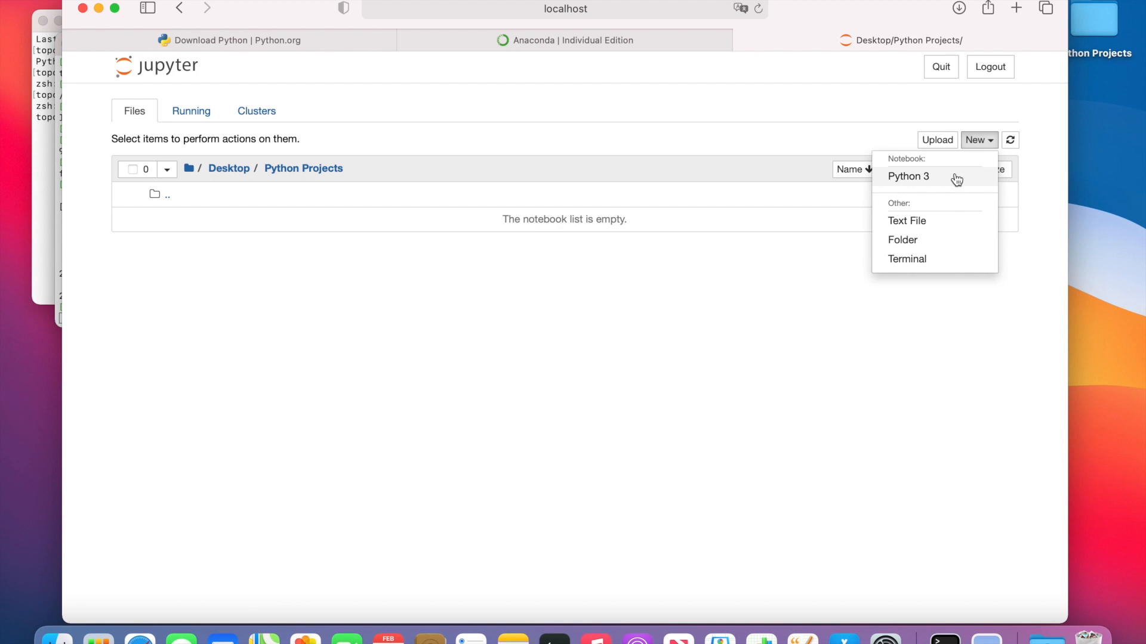
{"action": "left_click", "coordinate": [907, 176]}
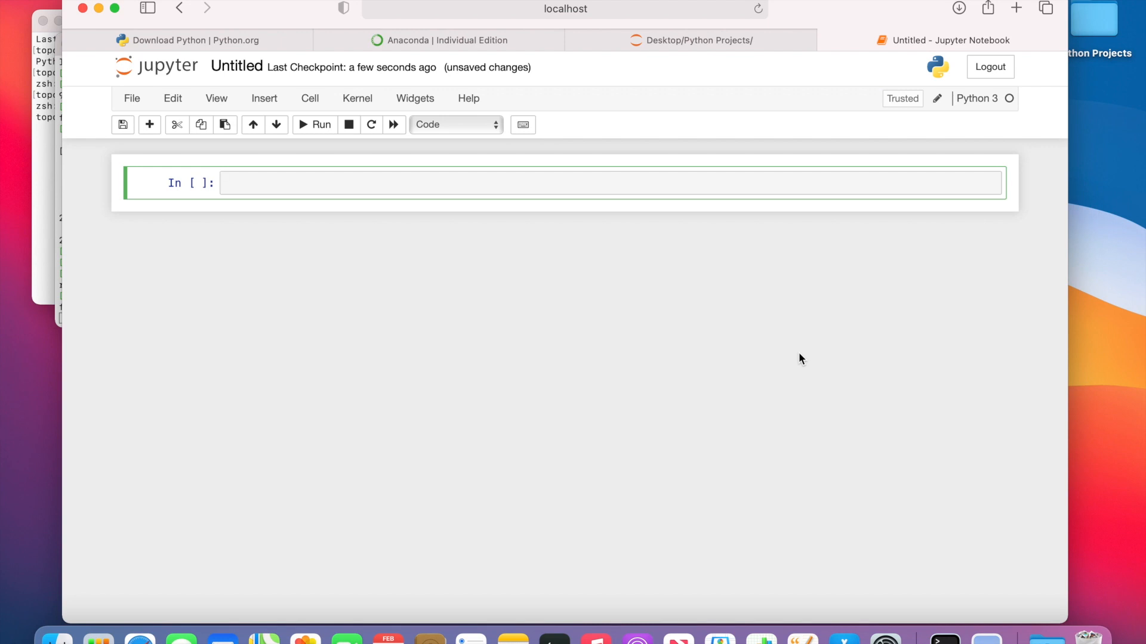
{"action": "mouse_move", "coordinate": [613, 348]}
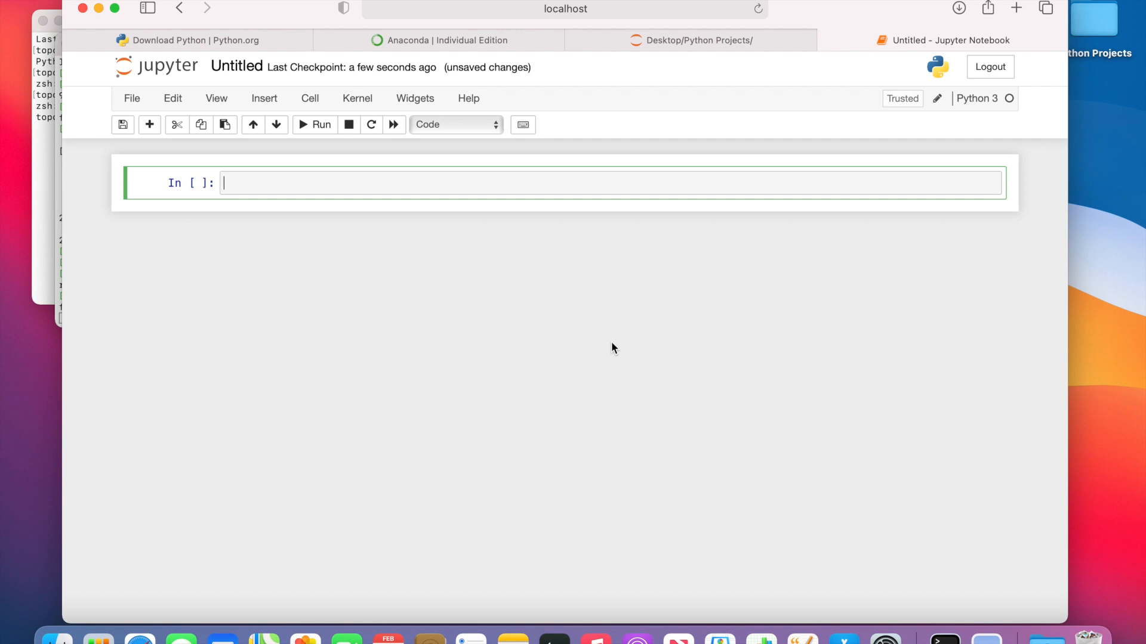
Enter 2+2 in the first cell and run it so the output shows 4.
{"action": "type", "text": "2+2"}
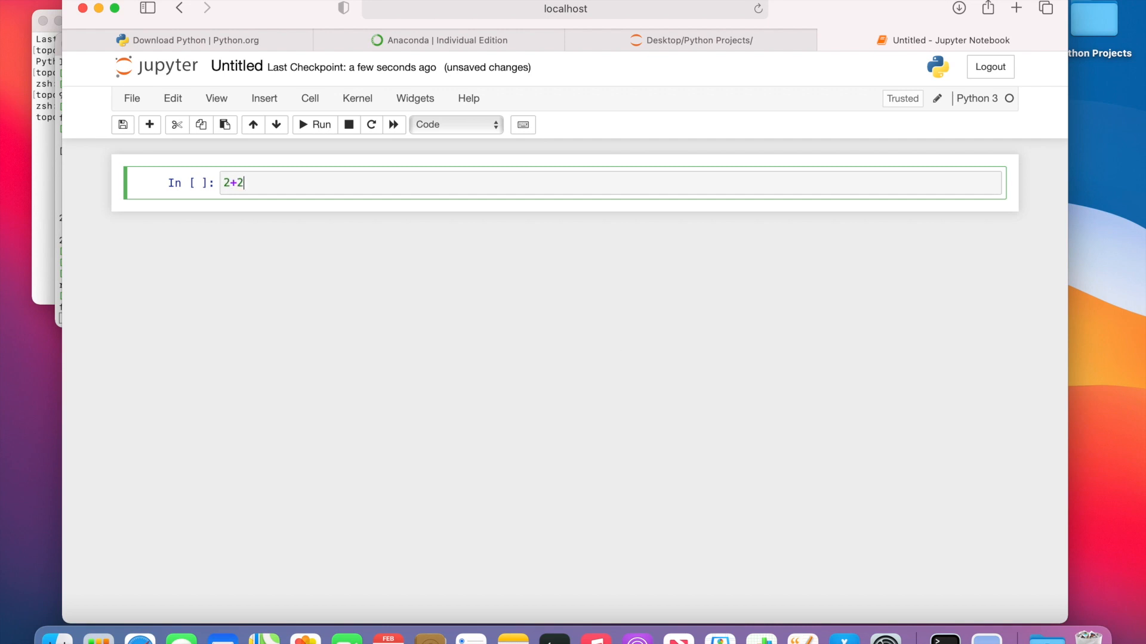
{"action": "left_click", "coordinate": [315, 124]}
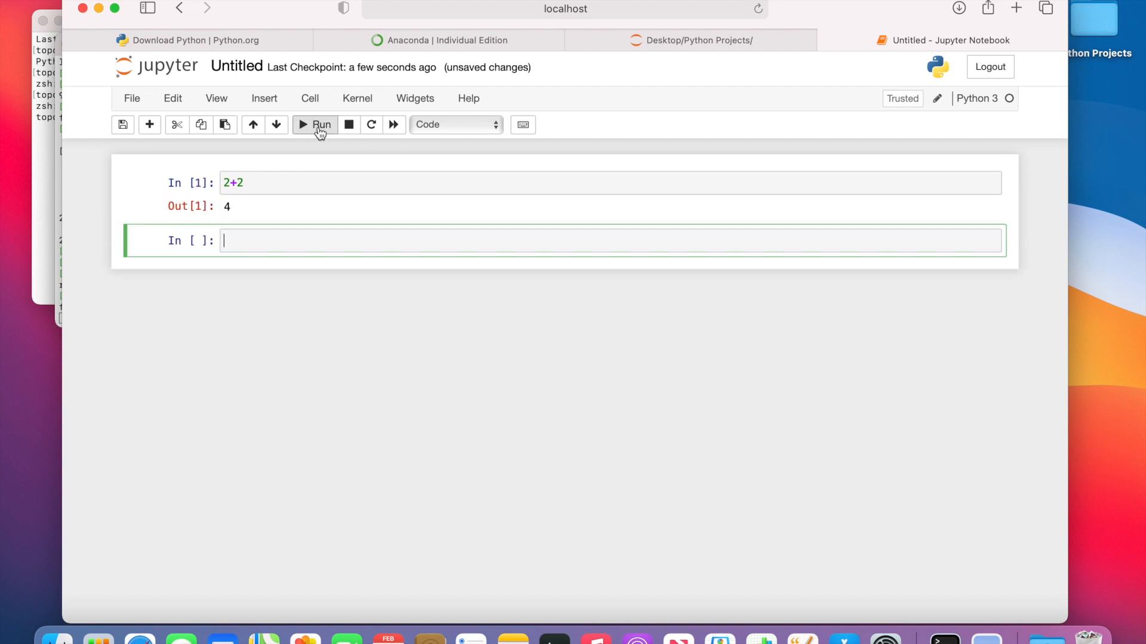
{"action": "mouse_move", "coordinate": [405, 400]}
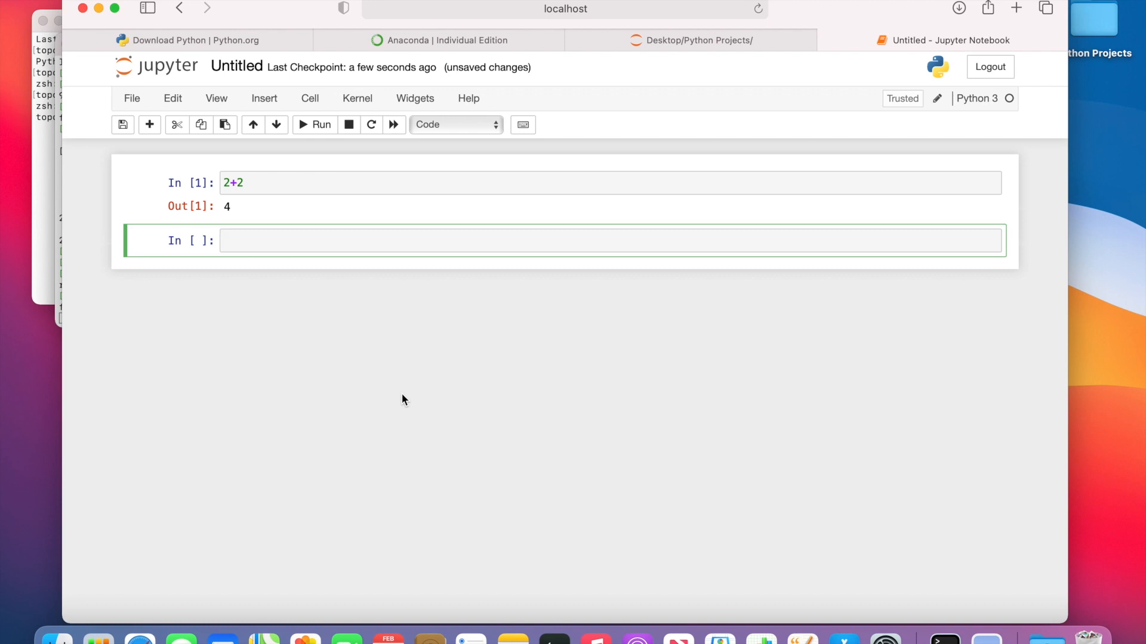
{"action": "left_click", "coordinate": [512, 240]}
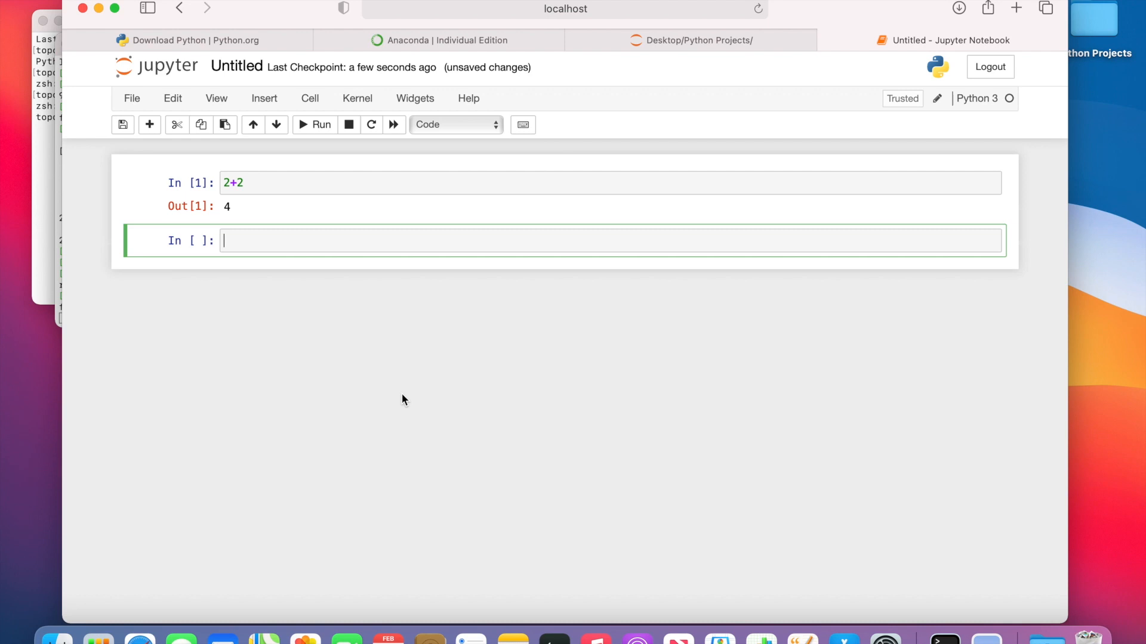